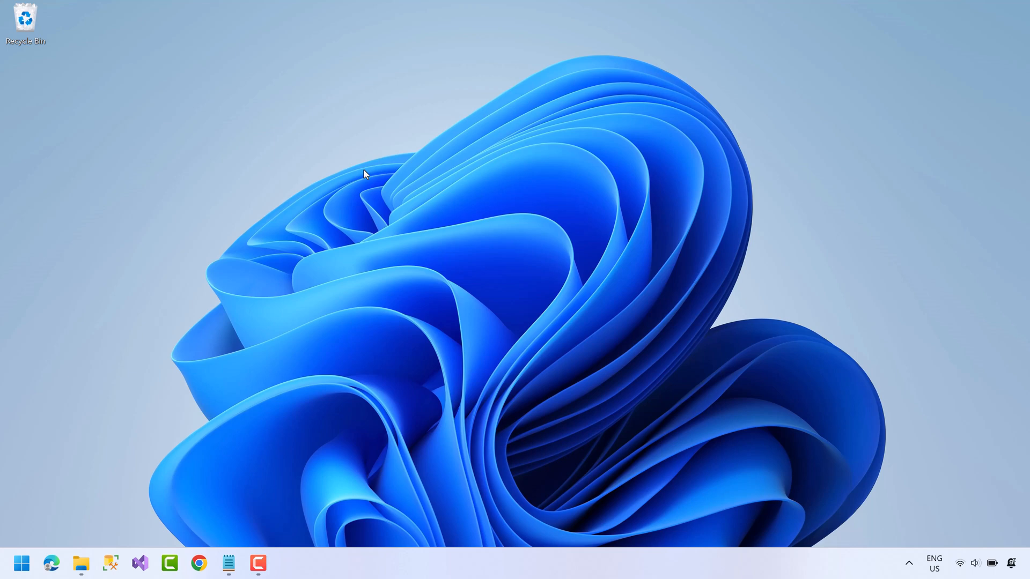
Step: Start a new project from the C# ASP.NET Core Web App (Model-View-Controller) template
click(140, 563)
text(a)
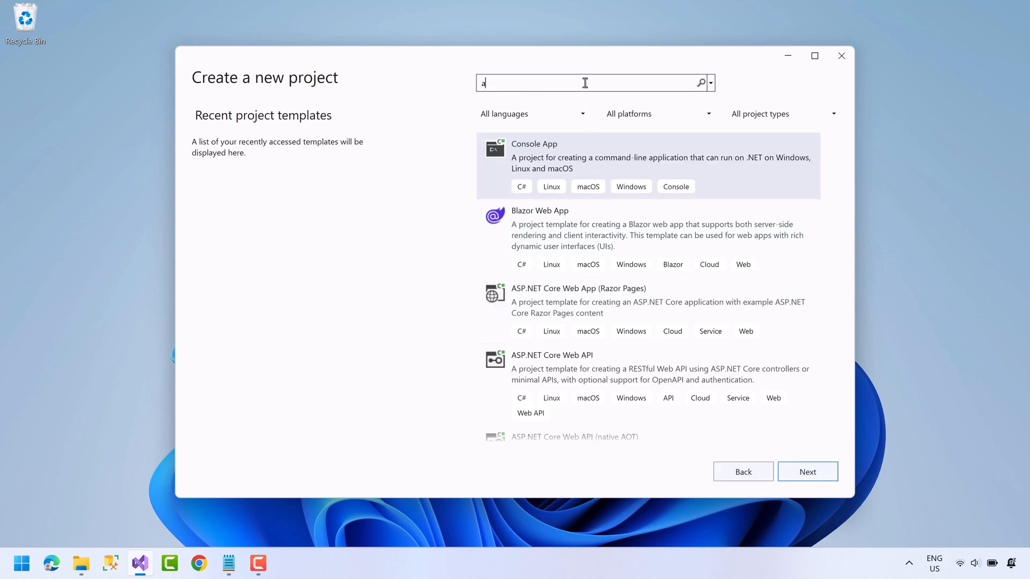
text(sp .net core web app)
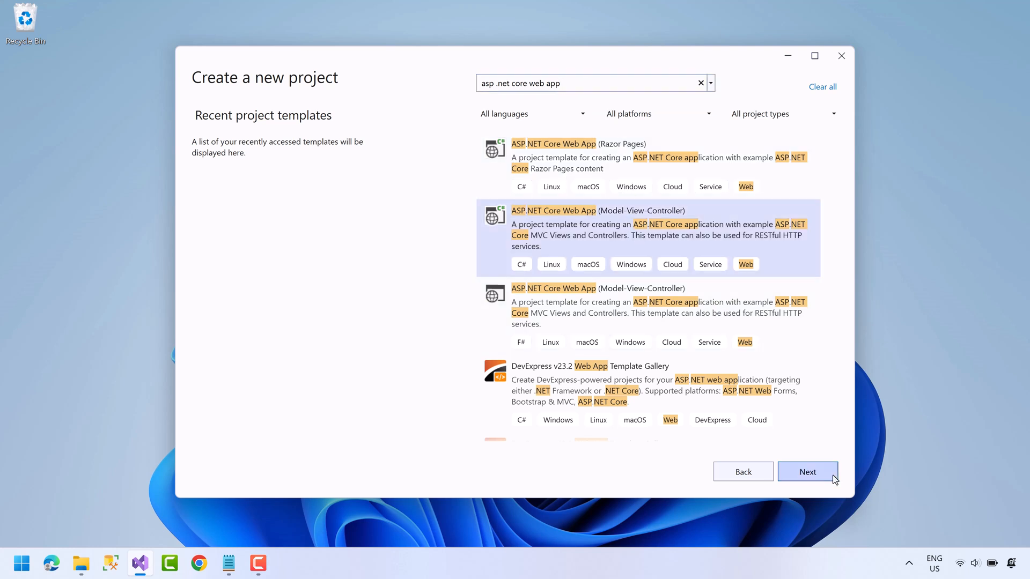
click(807, 472)
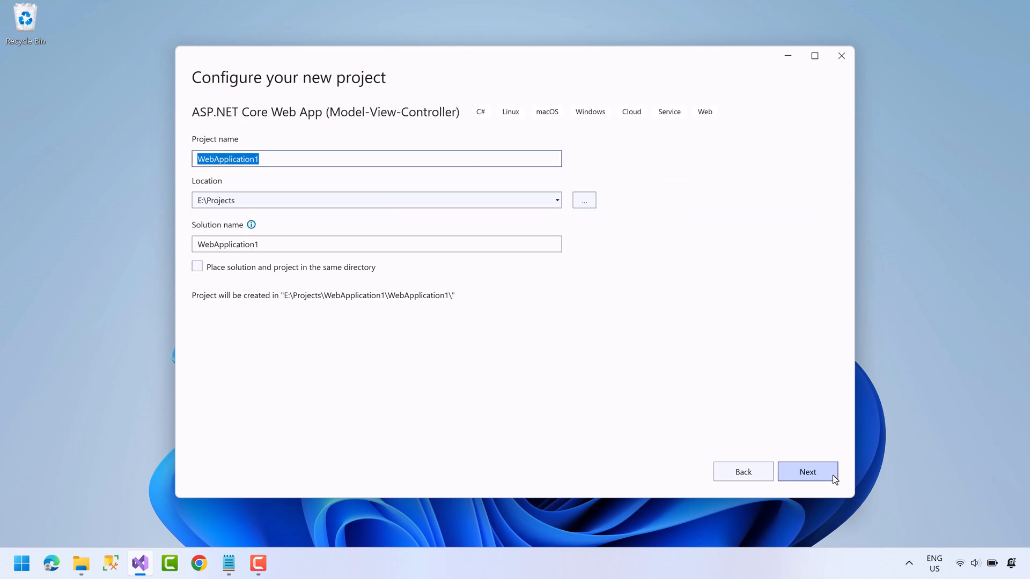
Step: Name the project ExportToExcel and create it on .NET 8.0
text(ExportToE)
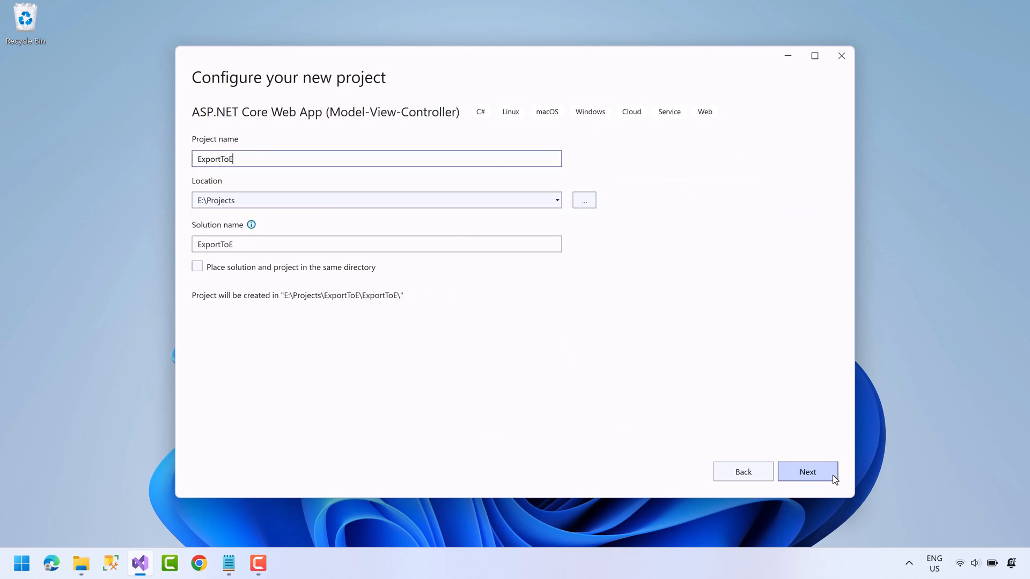
text(xcel)
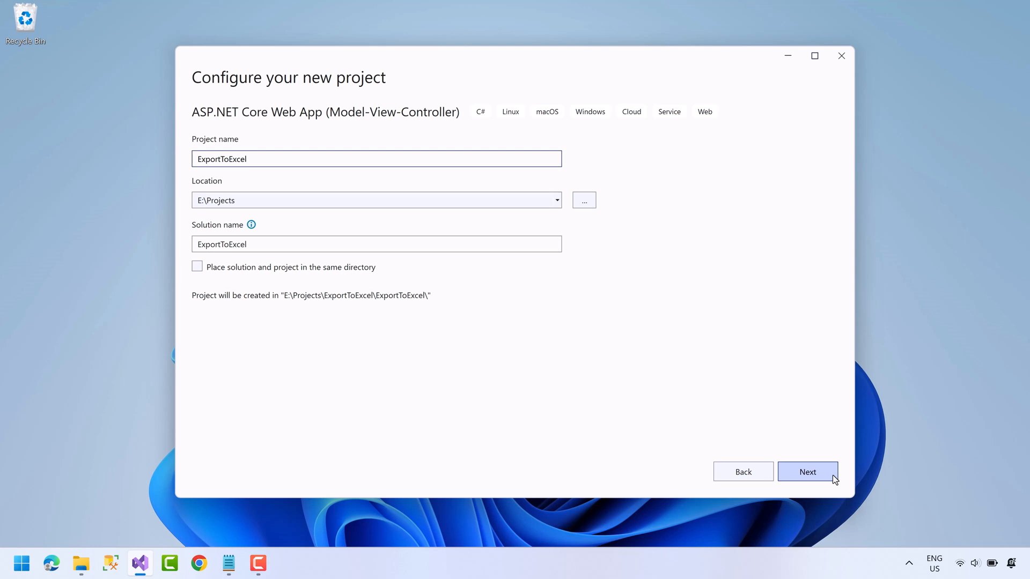
click(807, 473)
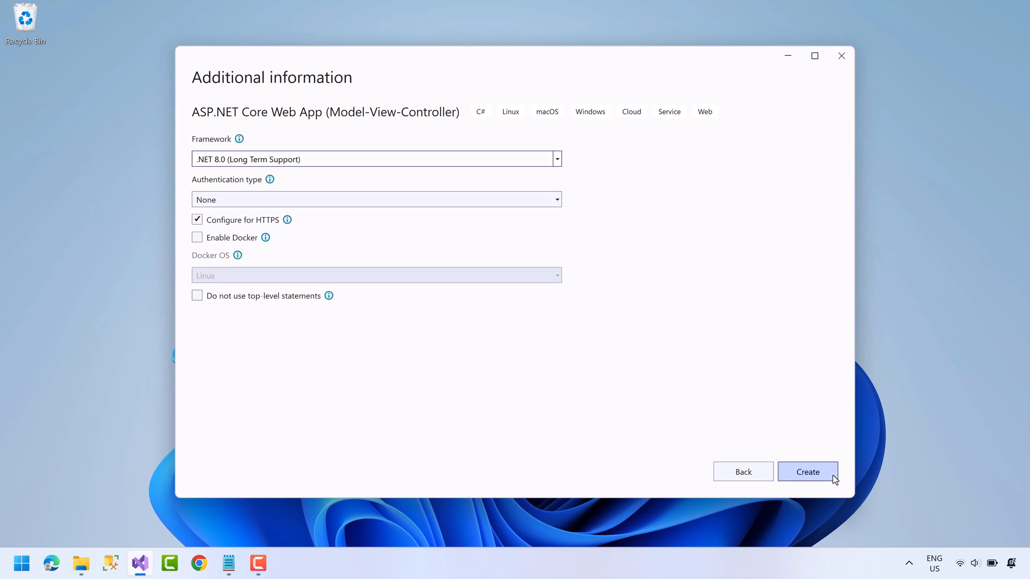
click(807, 472)
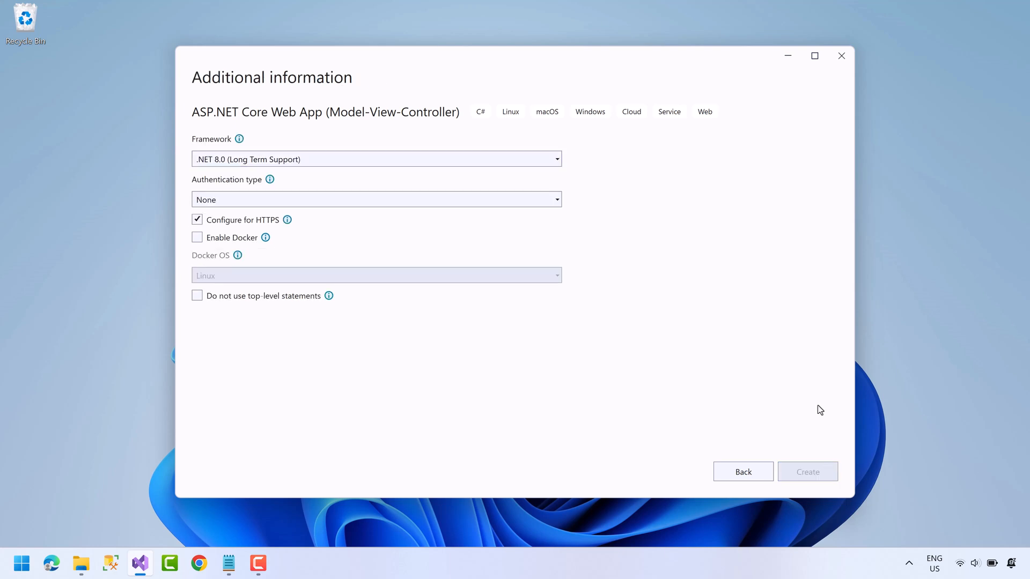
click(807, 472)
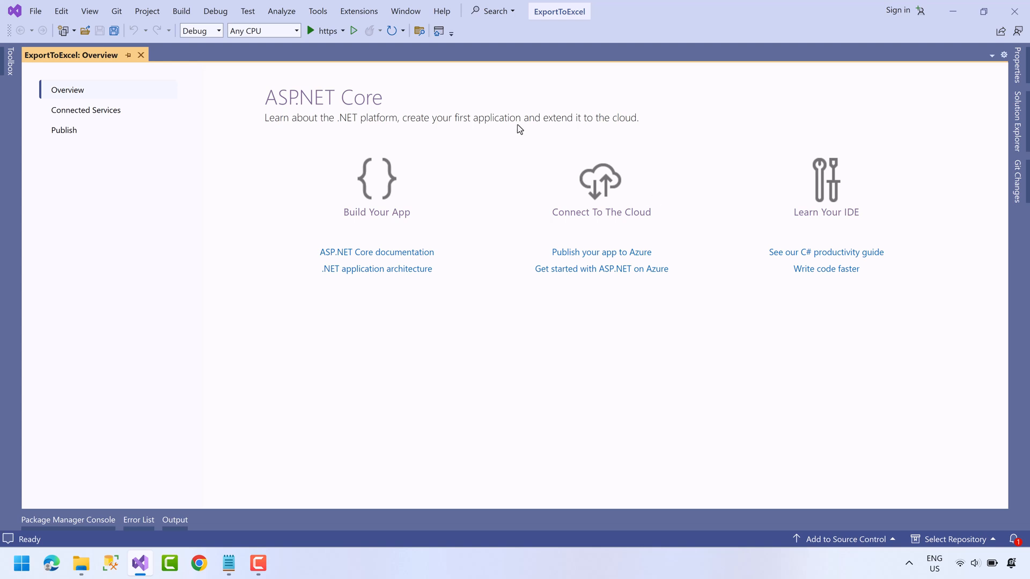
click(318, 30)
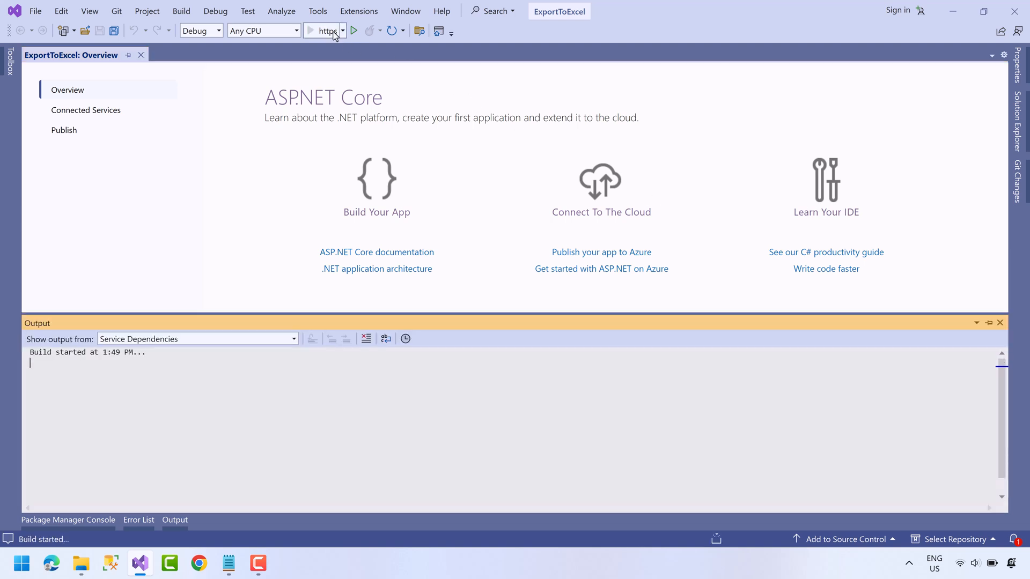
click(353, 30)
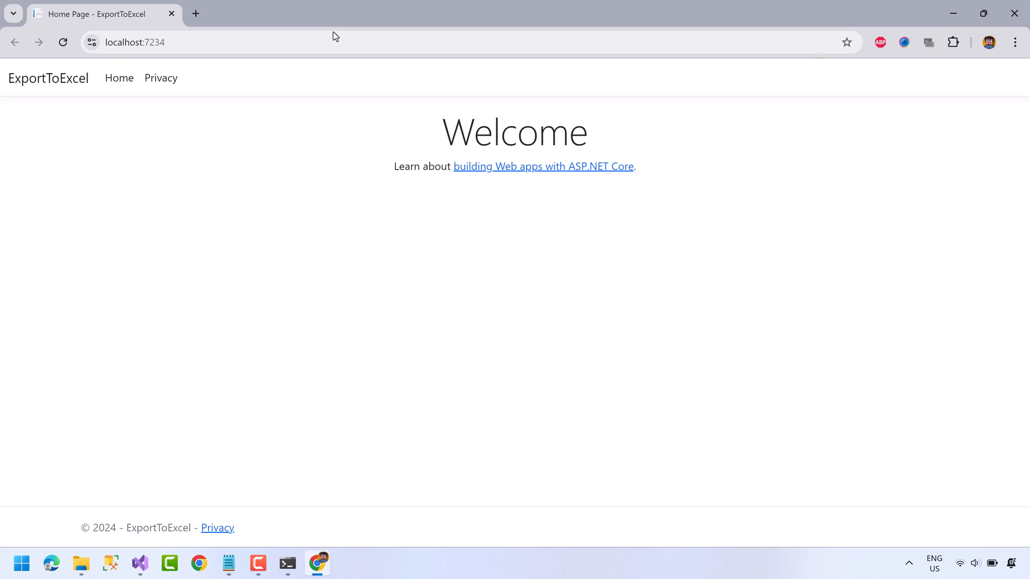
mouse_move(1015, 13)
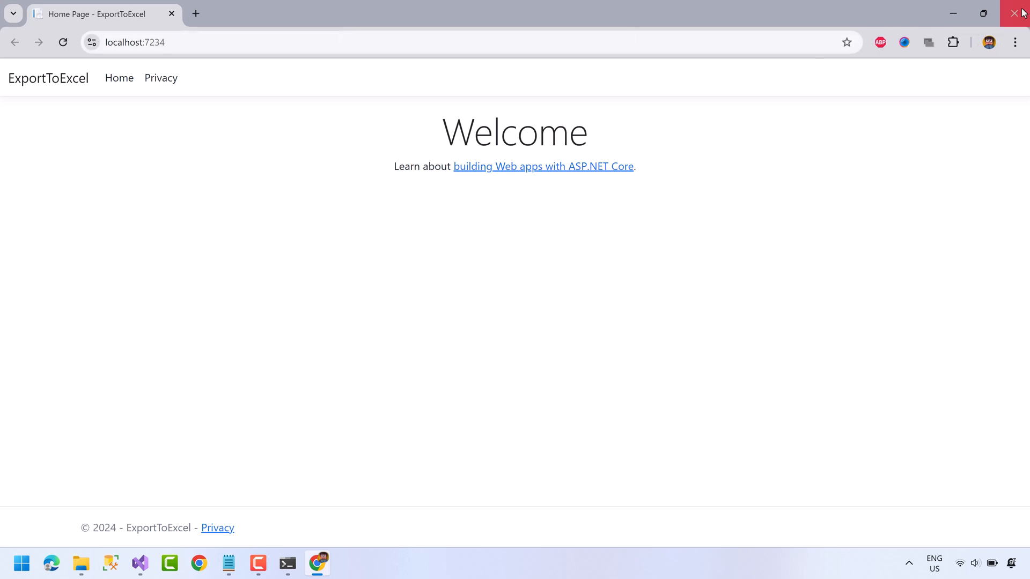
click(140, 563)
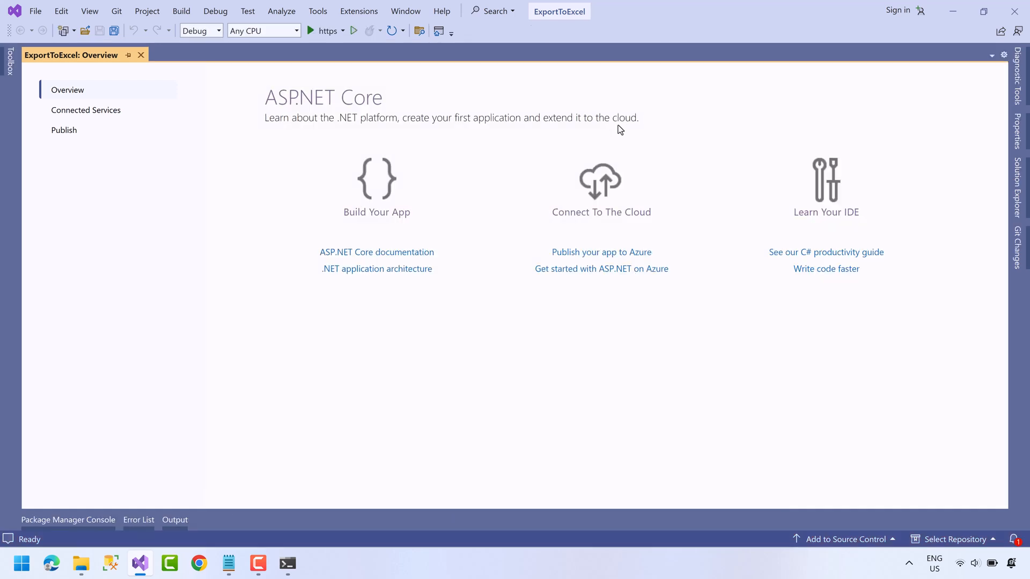
Step: Search NuGet's Browse feed for 'epplus' from the ExportToExcel project's package manager
click(1017, 191)
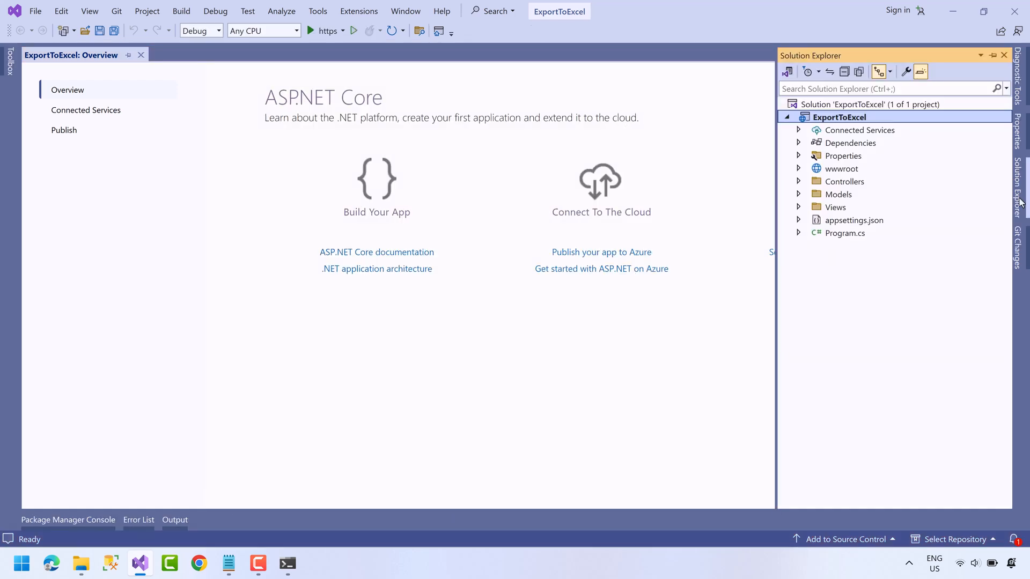
right_click(839, 117)
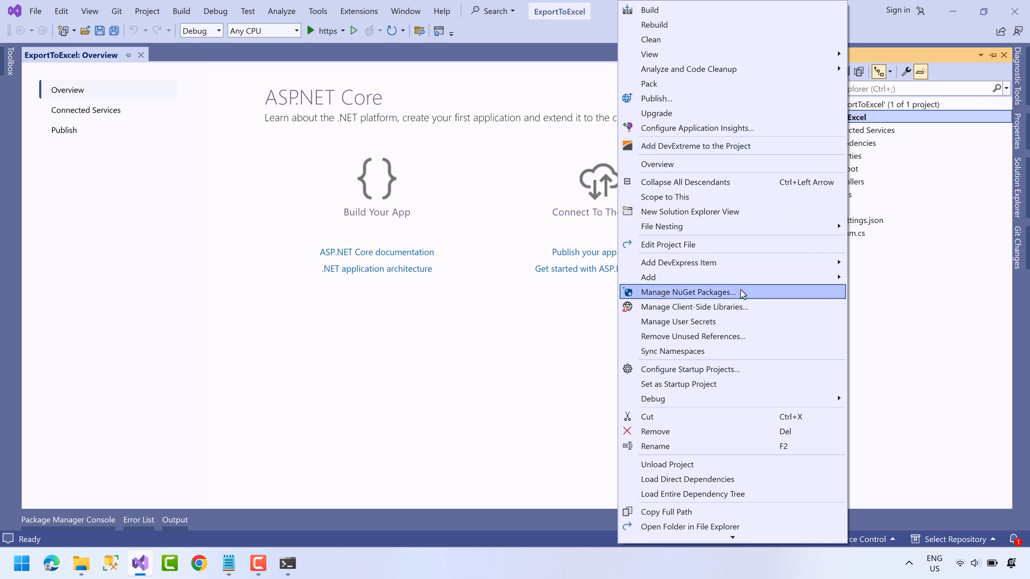
click(688, 292)
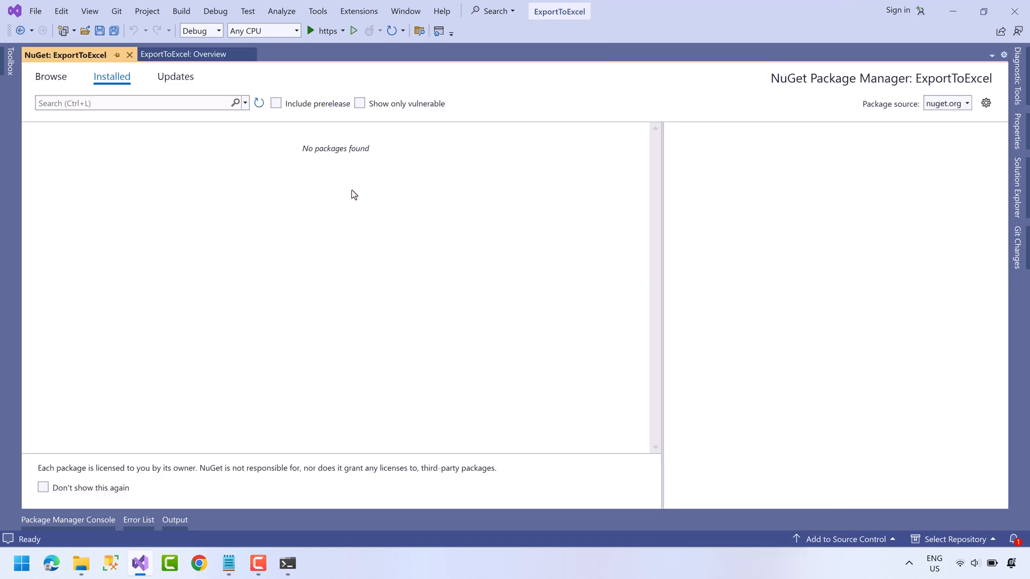
click(50, 76)
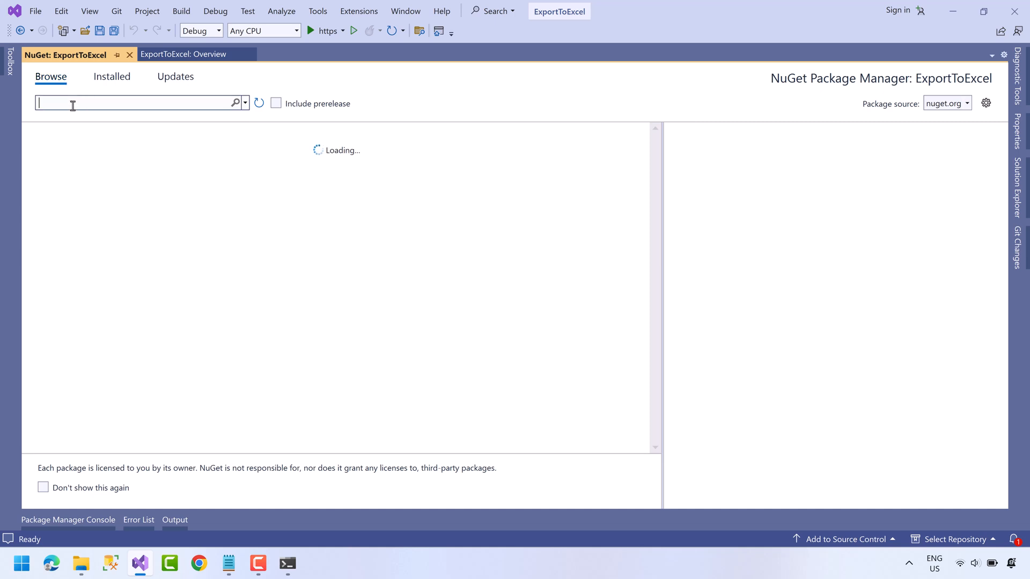
text(epplus)
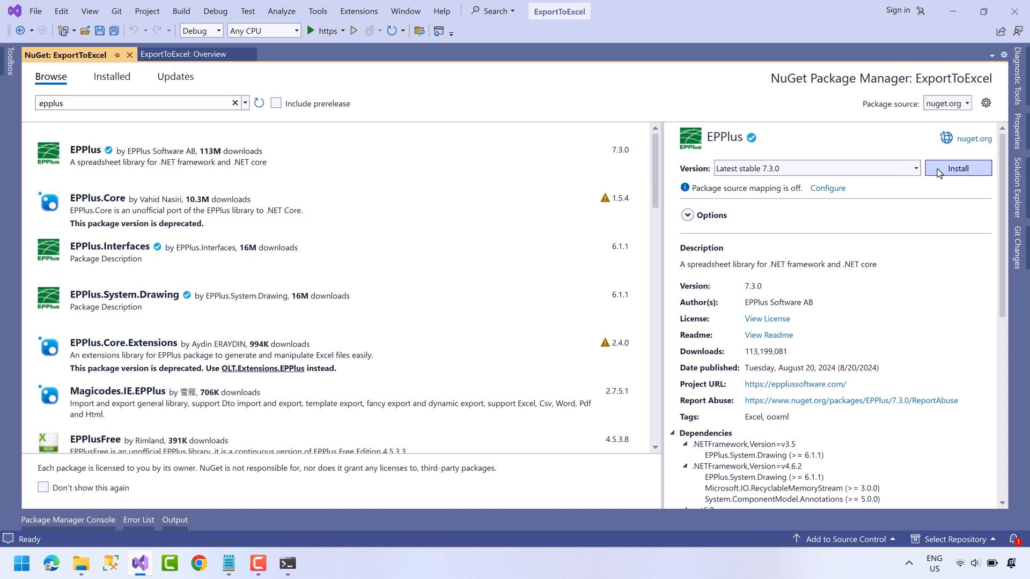
Step: Install EPPlus 7.3.0 with its dependencies, accepting the licenses, and dismiss readme.txt
click(959, 168)
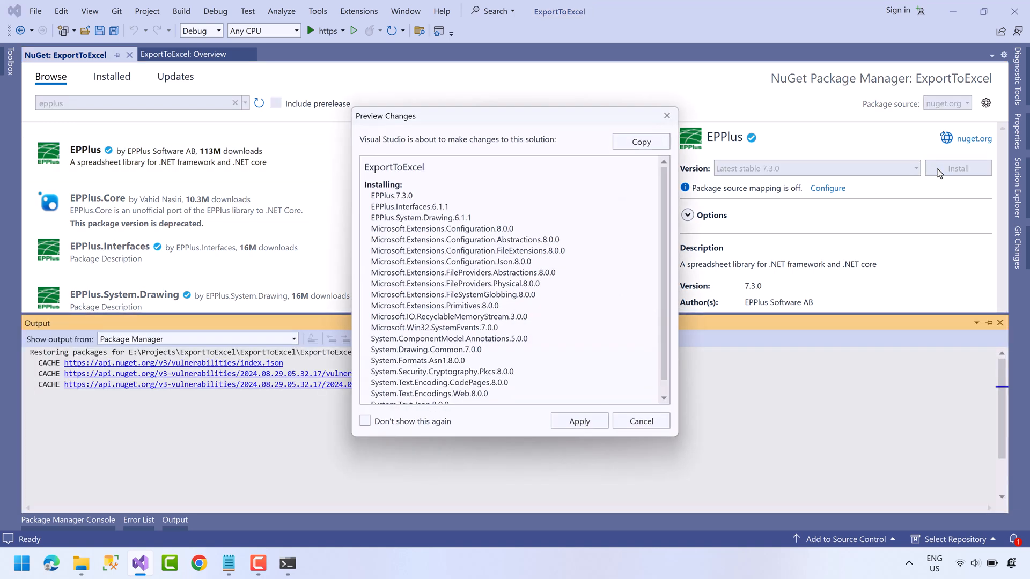
click(578, 420)
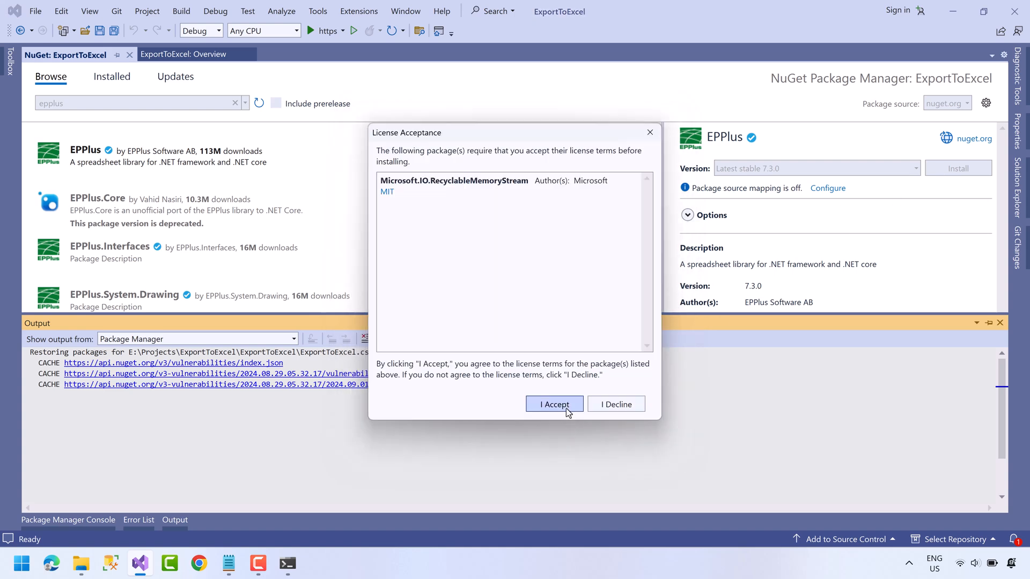
click(554, 405)
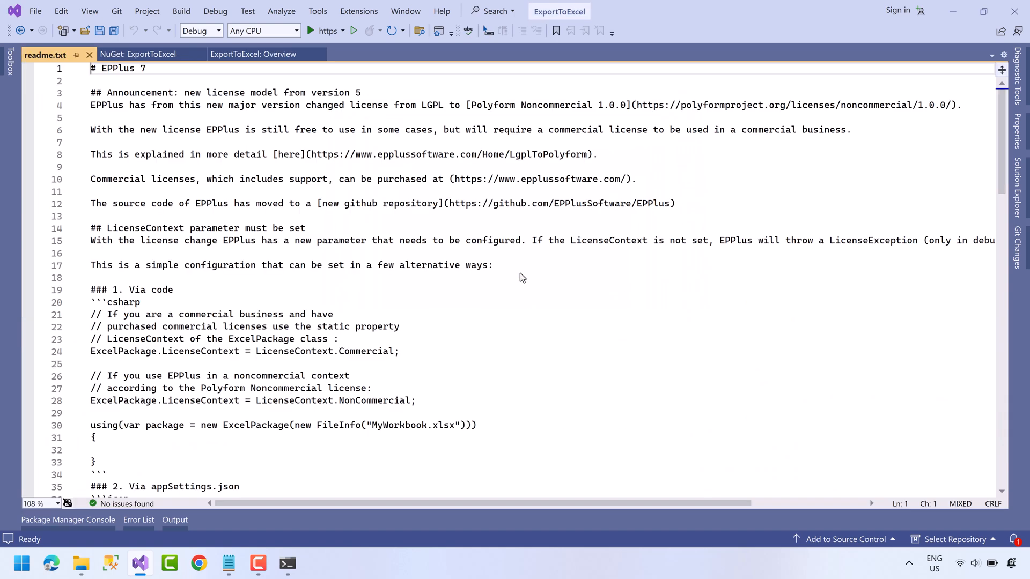
click(138, 519)
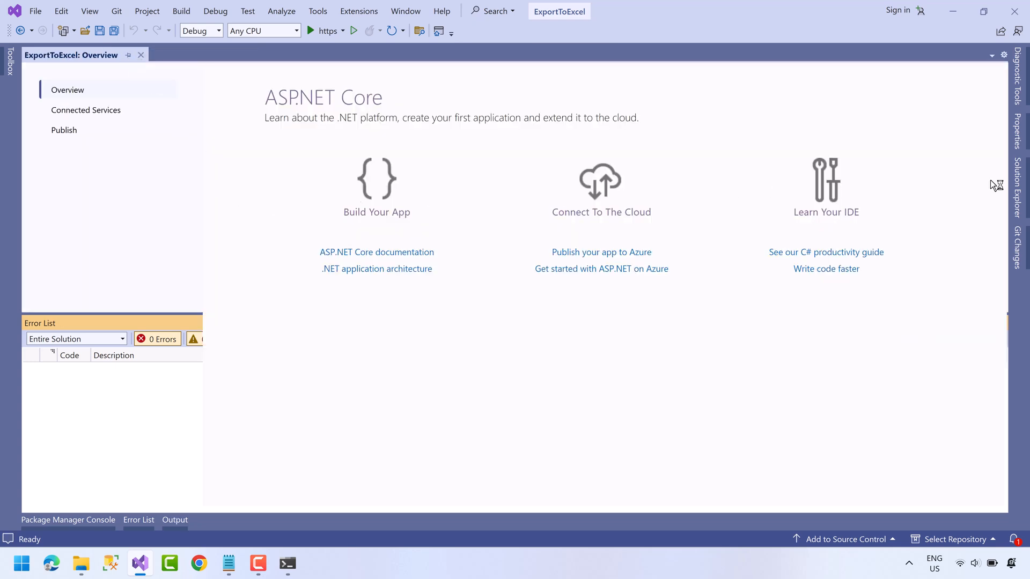
Step: Add a new class file named Product to the Models folder
click(1018, 204)
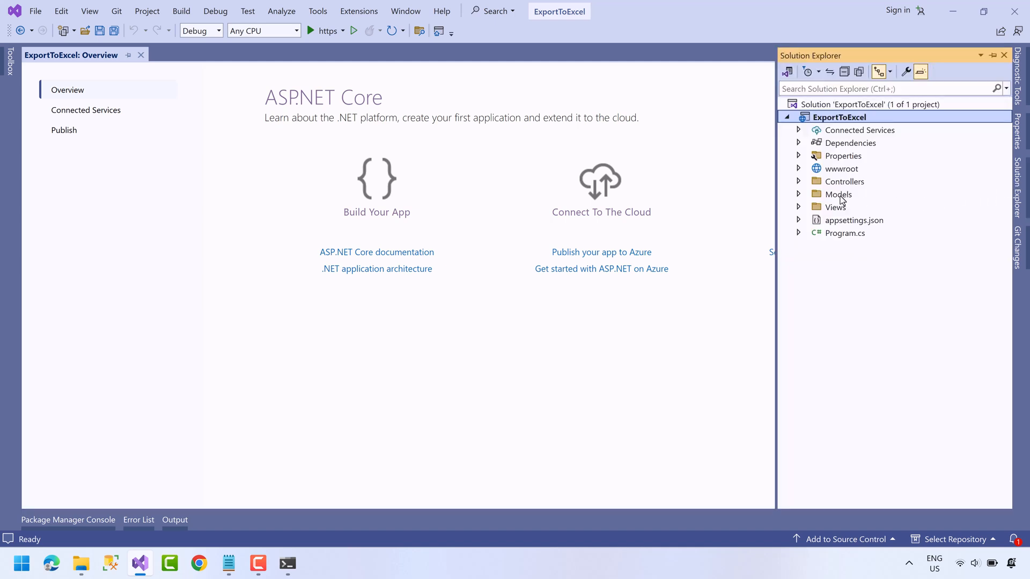
right_click(839, 194)
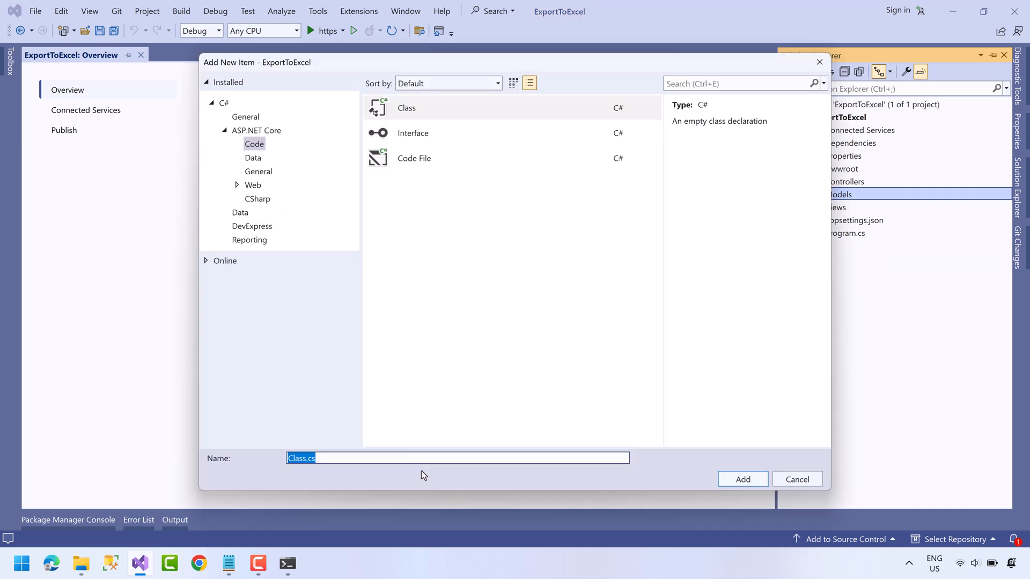
text(Product)
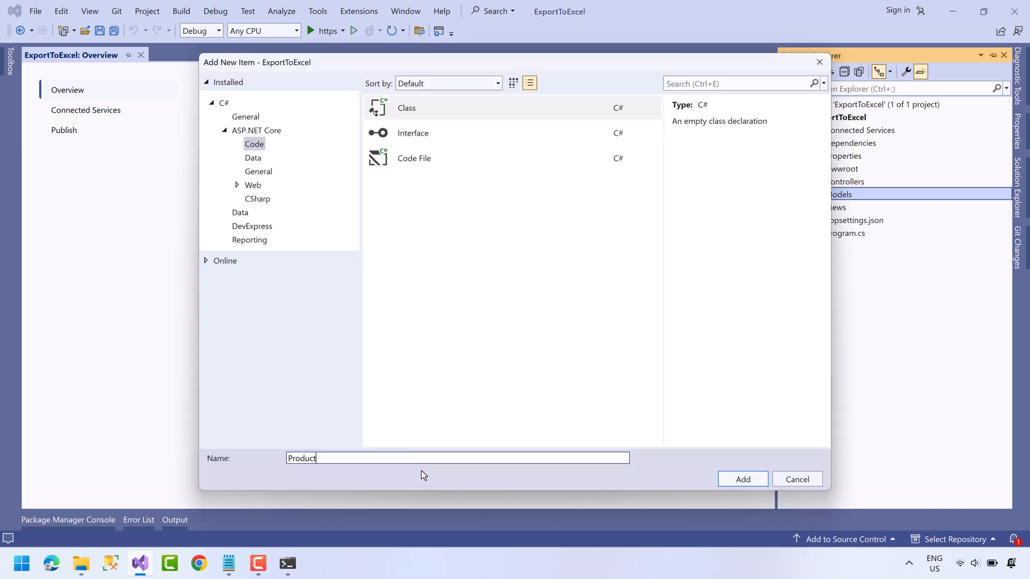
click(742, 478)
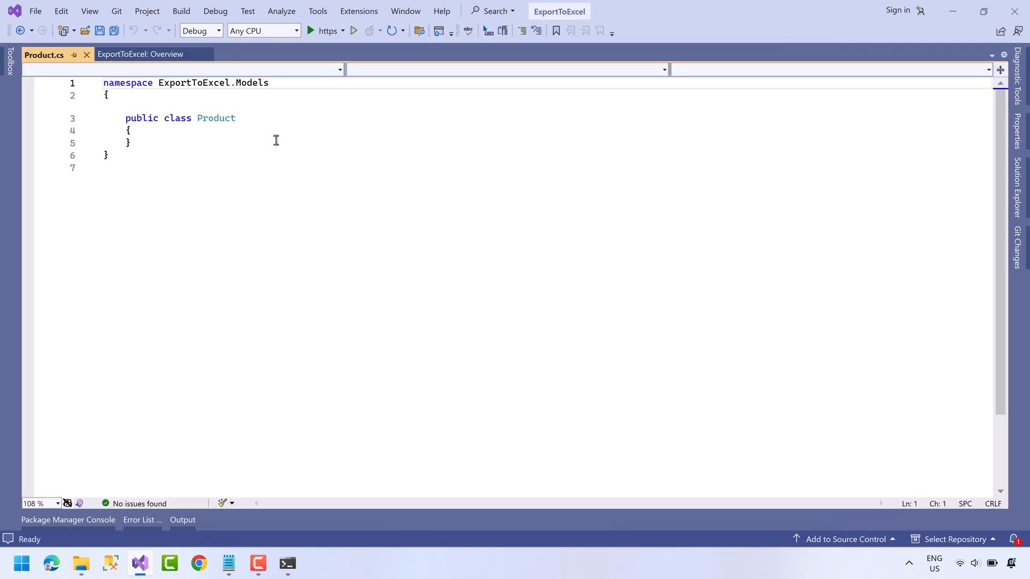
Step: Give Product an Id property plus string Name and Description properties
text(prop)
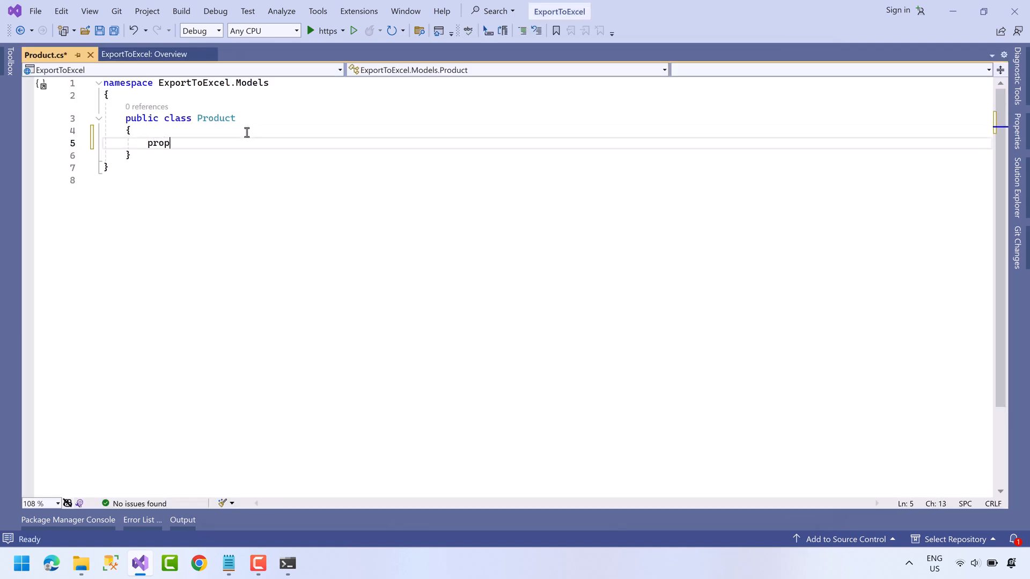
key(Tab)
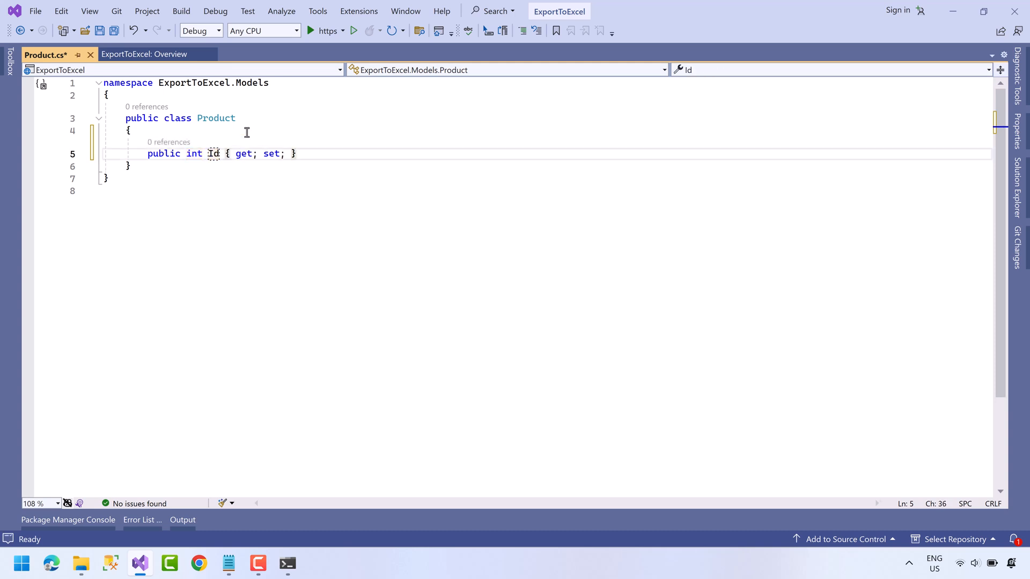
text(public string Name { get; set; })
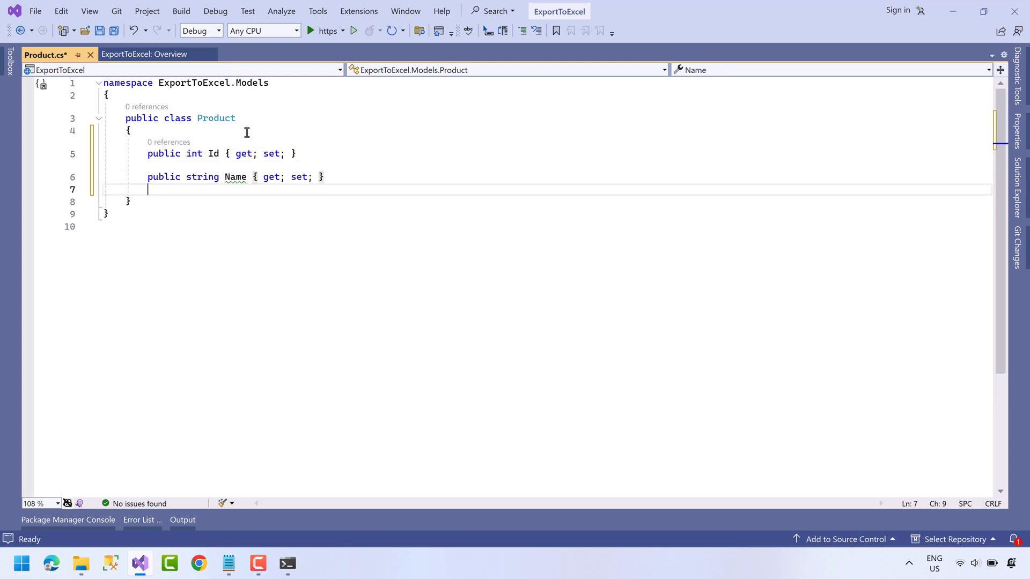
text(public string Description { get; set; })
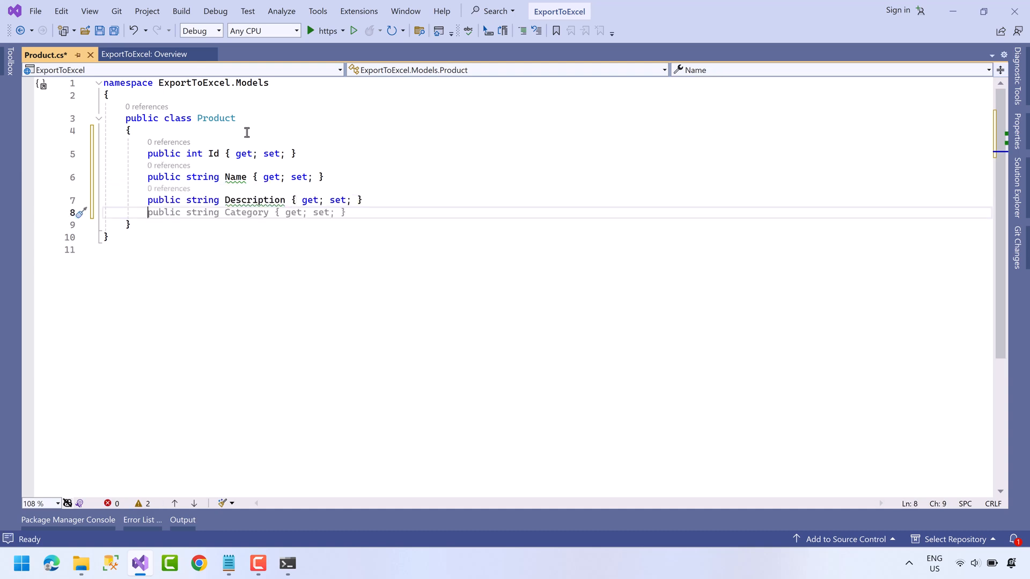
Step: Add a decimal Price property via the prop snippet and return to the project's file tree
text(prop)
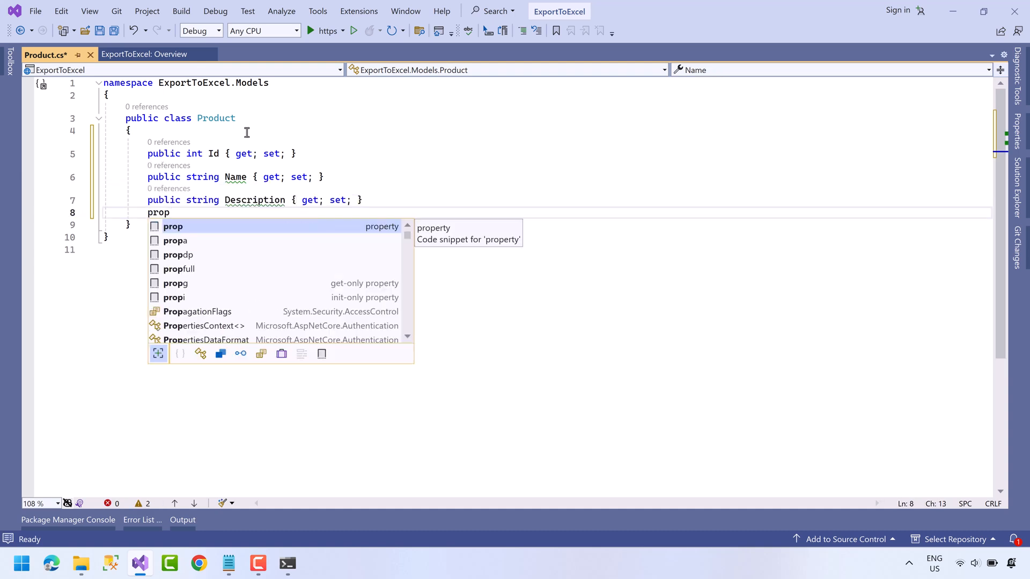
key(Tab)
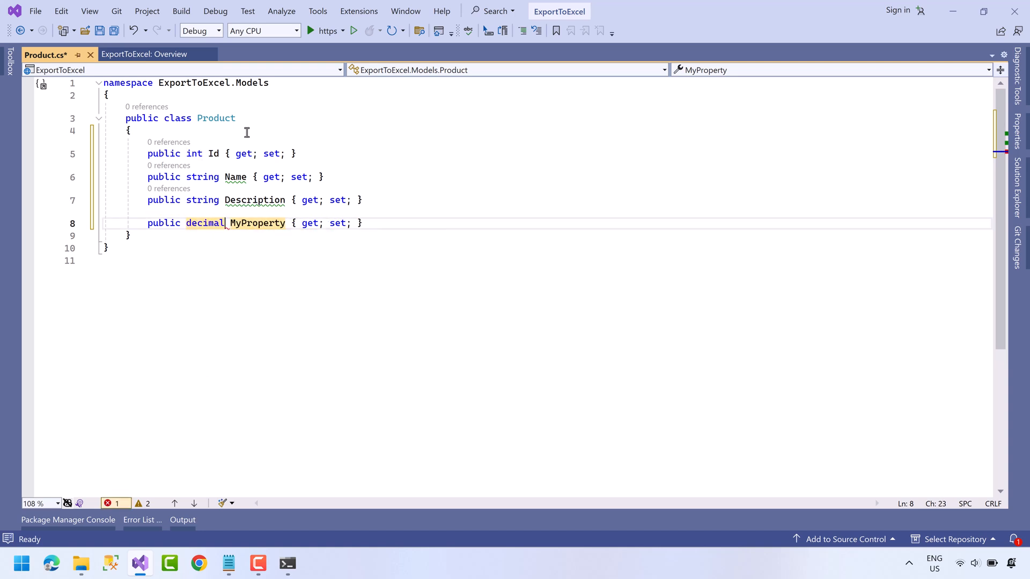
text(Price)
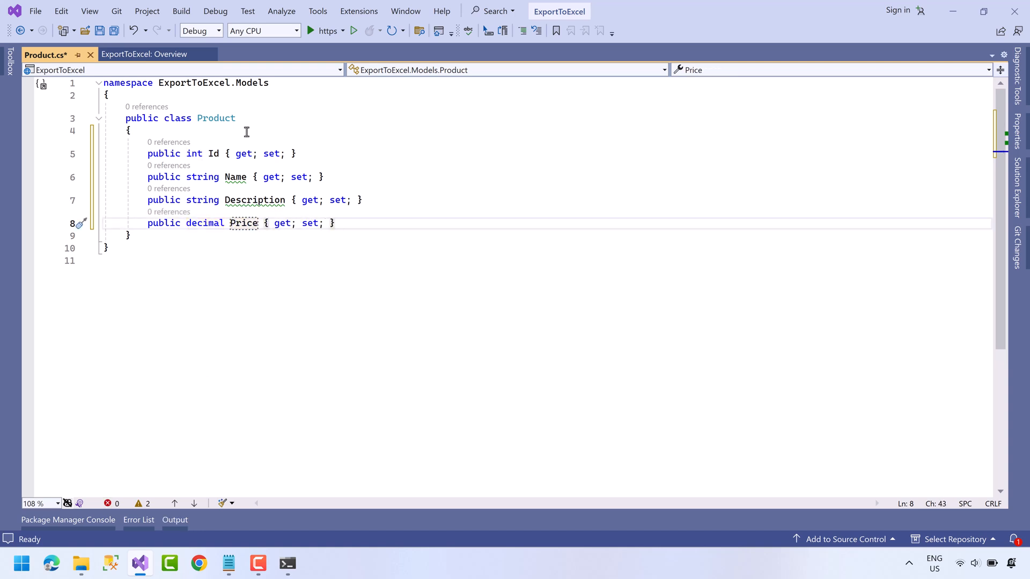
click(113, 31)
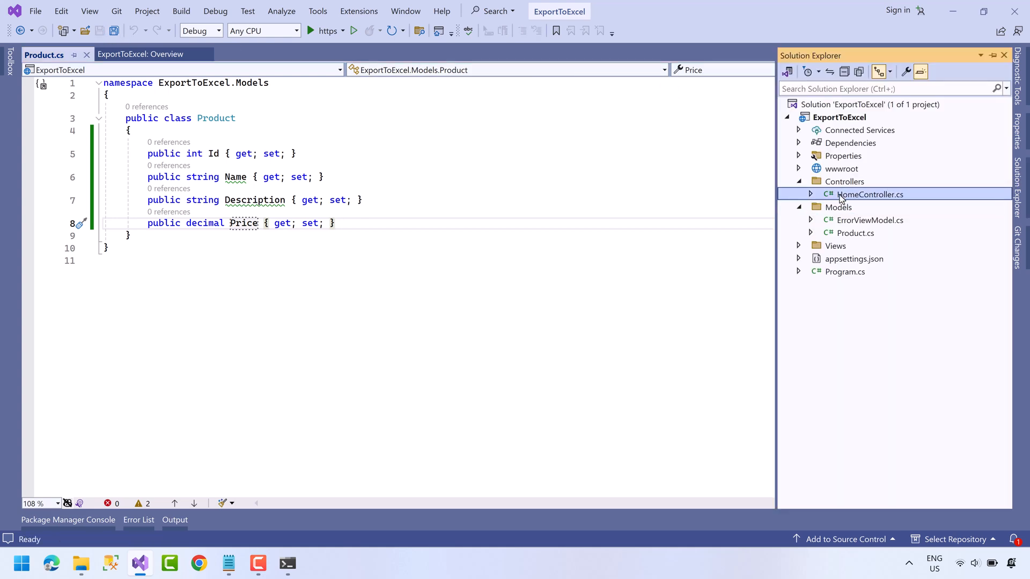
Step: In HomeController.cs add an [HttpPost] IActionResult ExportDataToExcel action holding a productsList of Product items
double_click(870, 195)
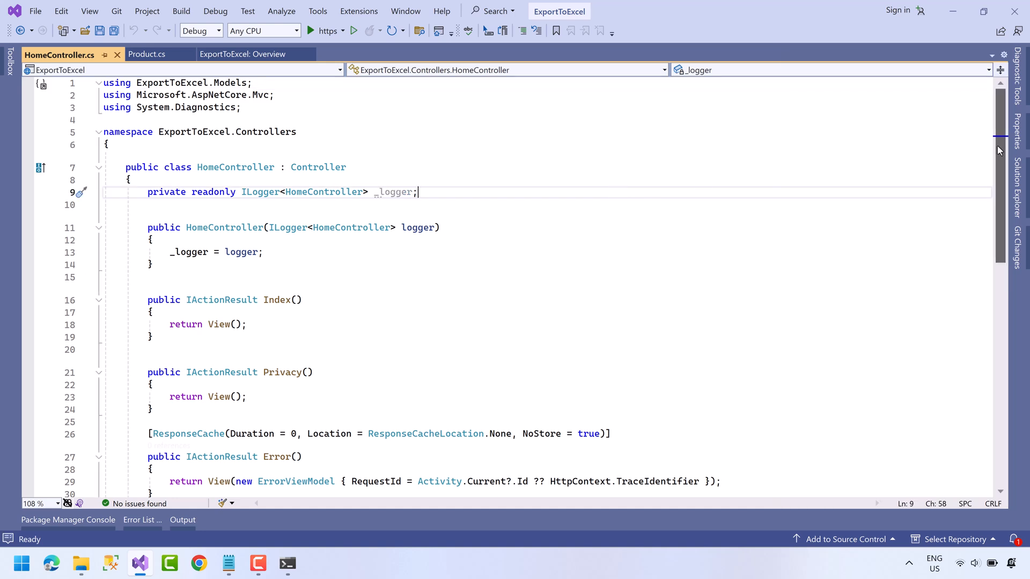
scroll(down, 3)
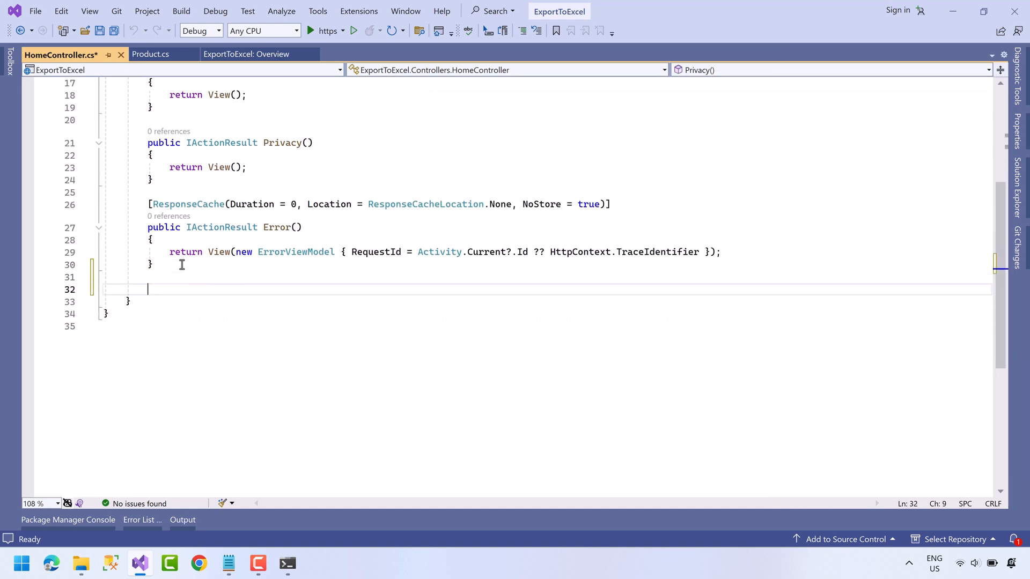
text([HttpGet])
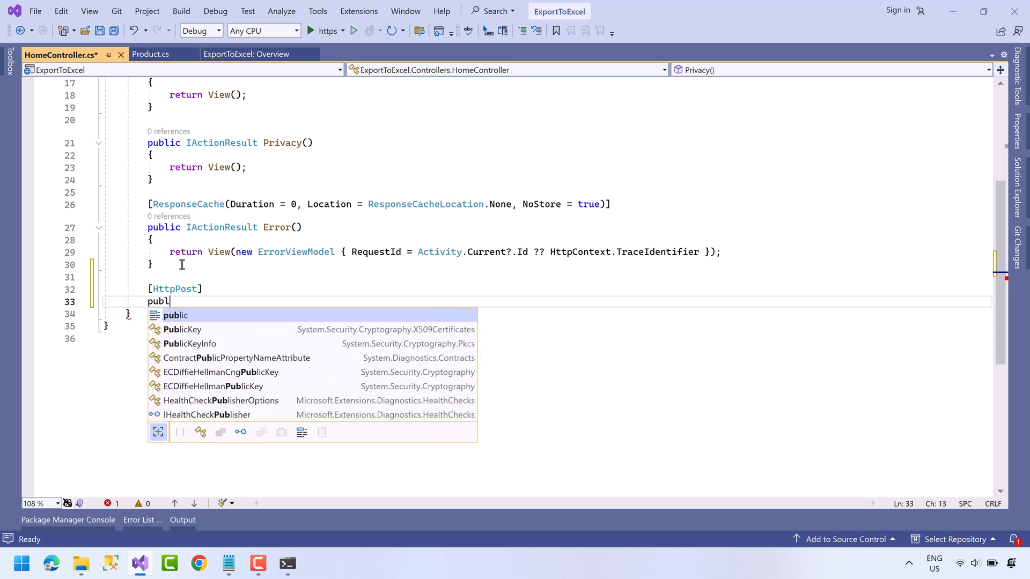
text(public IActionResult)
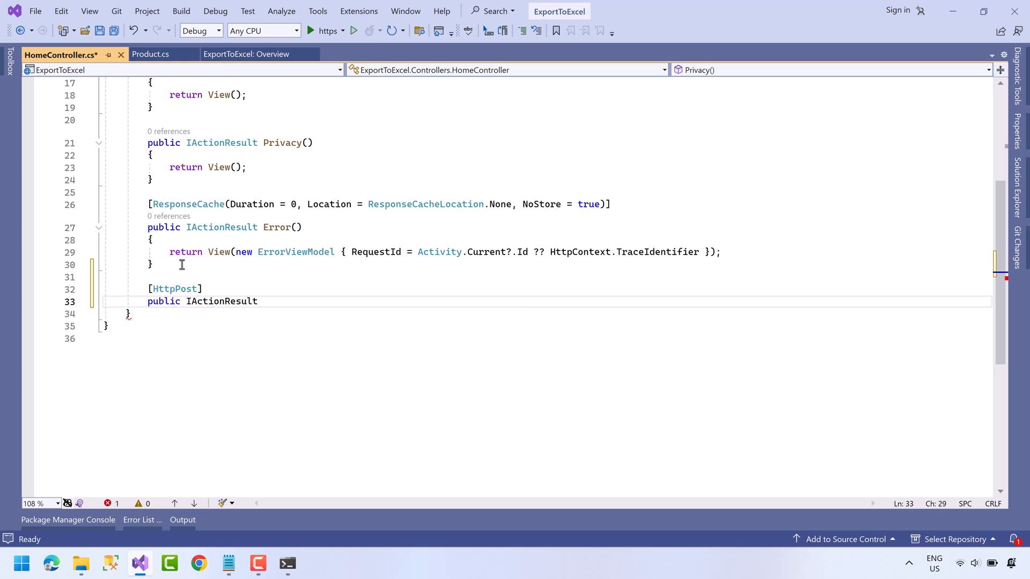
text(Export)
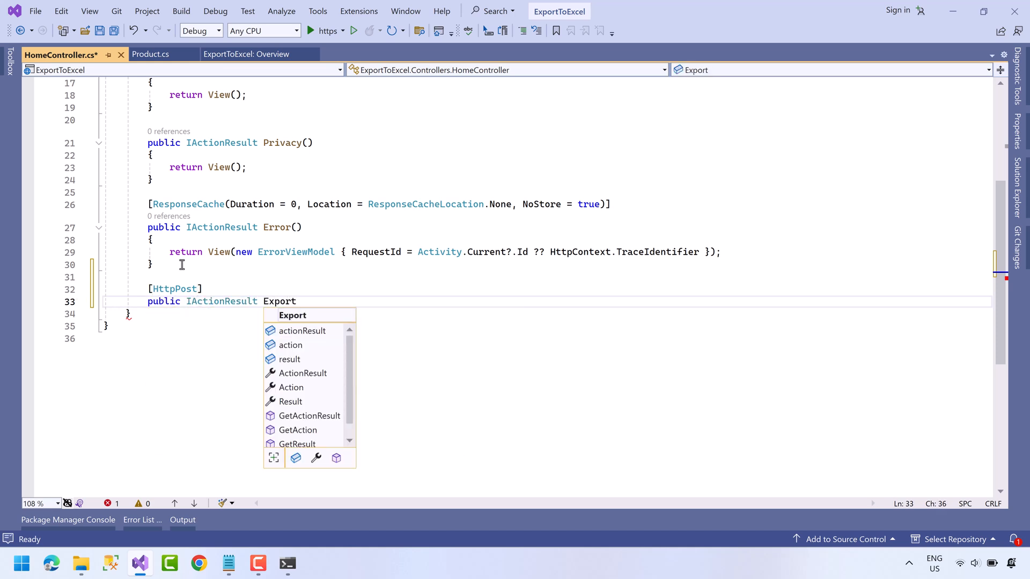
text(DataTo)
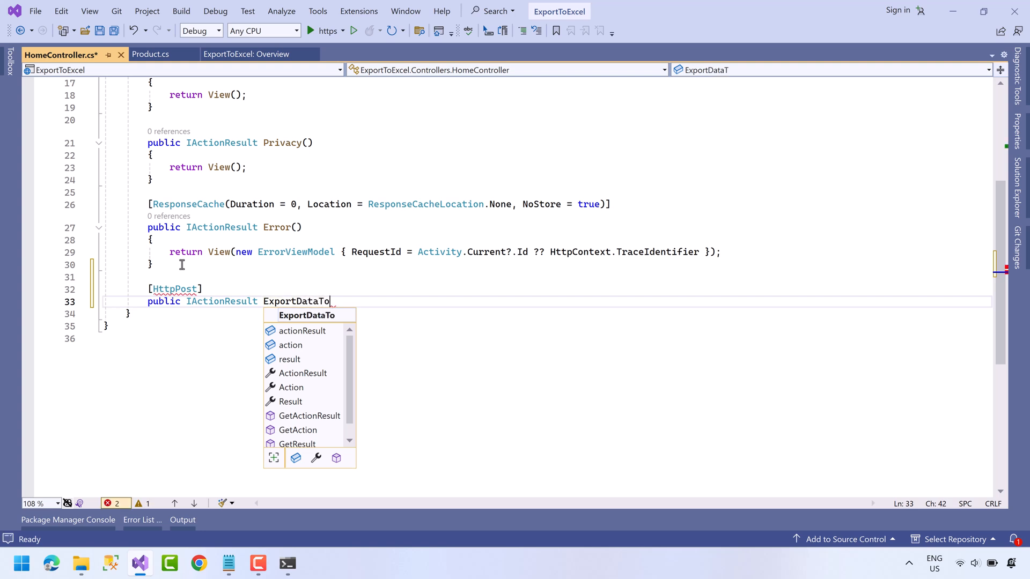
text(Excel())
text({)
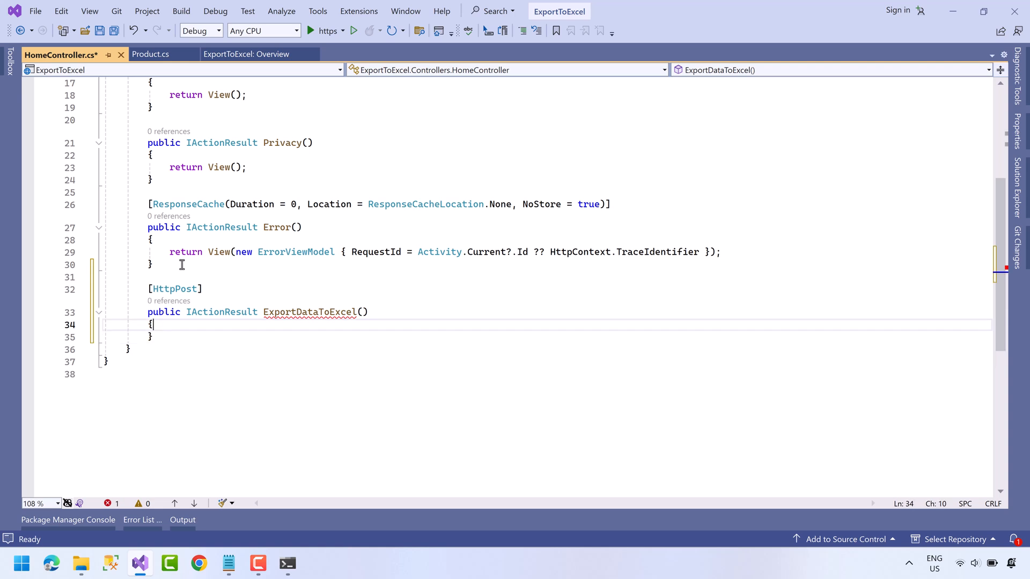
key(enter)
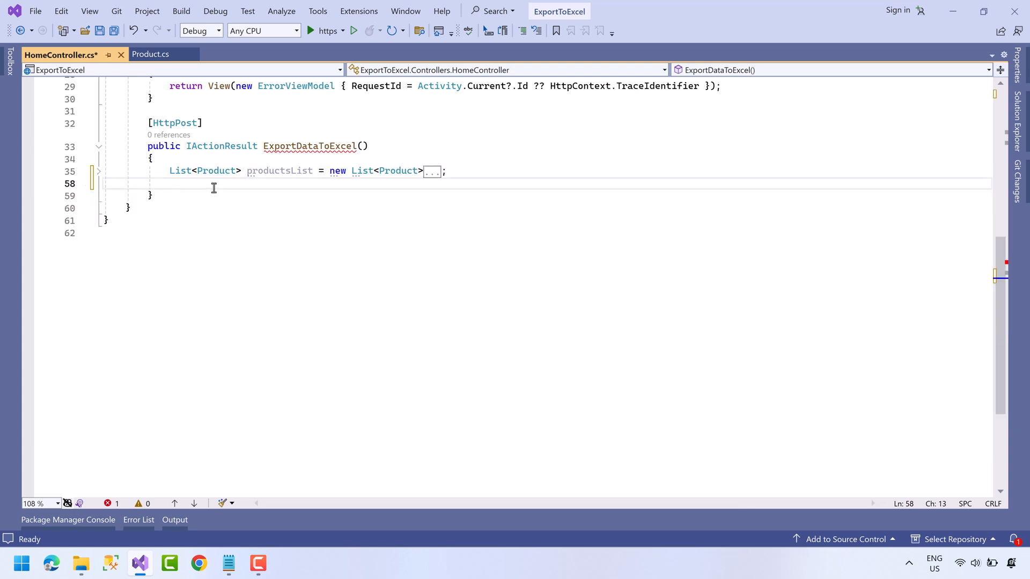
Step: Wrap a new ExcelPackage in a using (var package = ...) block below the product list
key(enter)
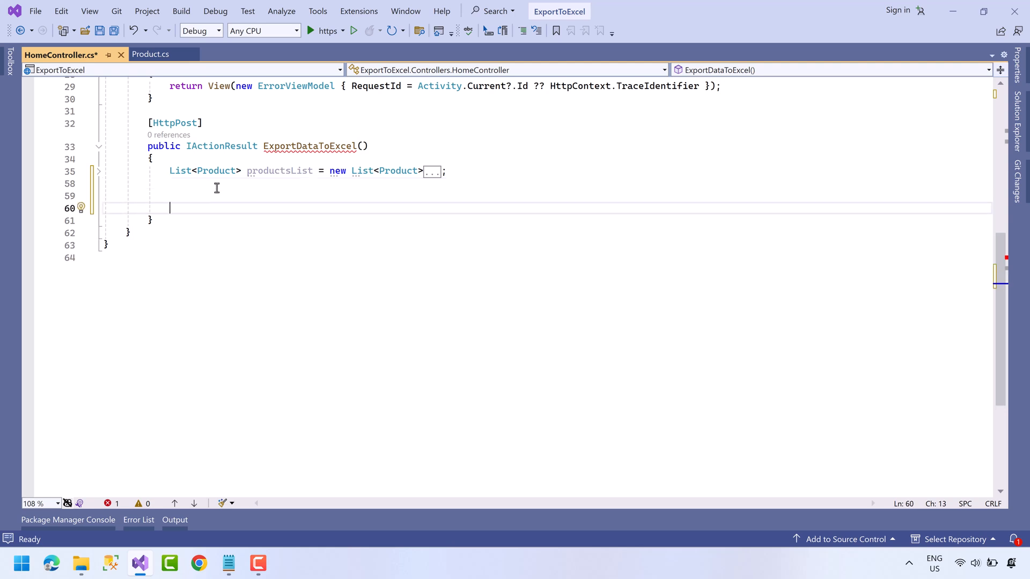
text(using(var package = new)
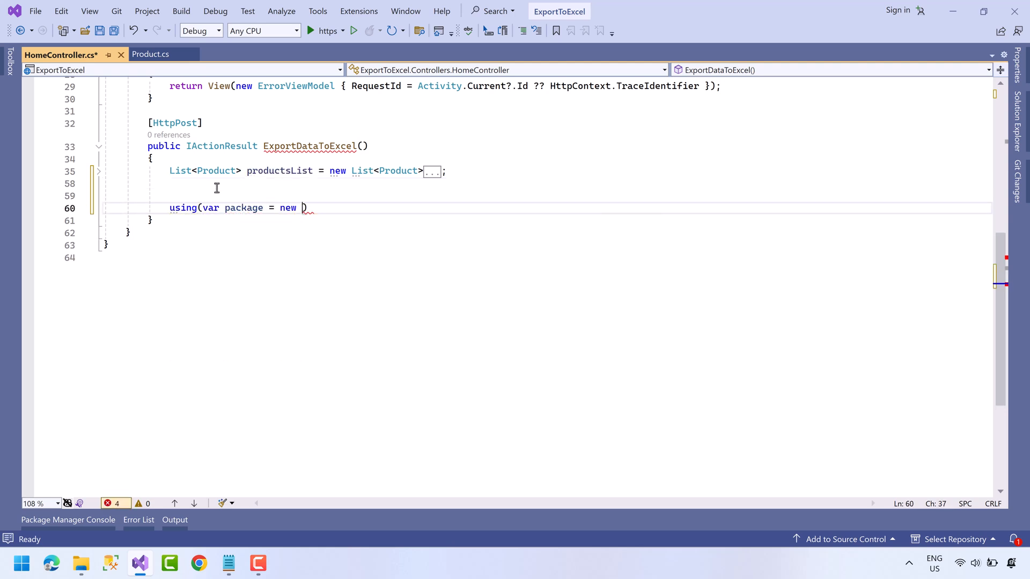
text(ExcelPackage()
text({ })
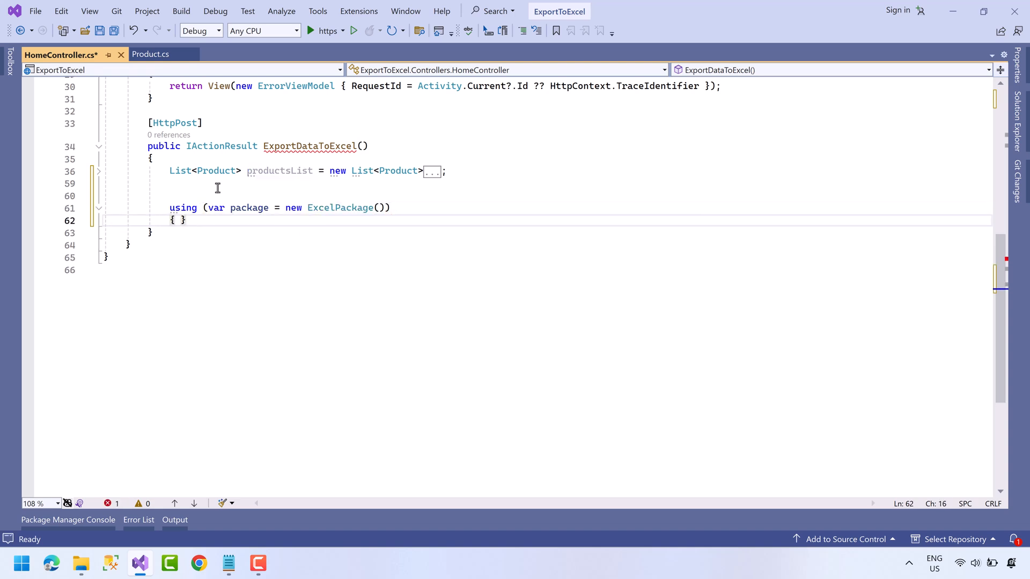
key(Enter)
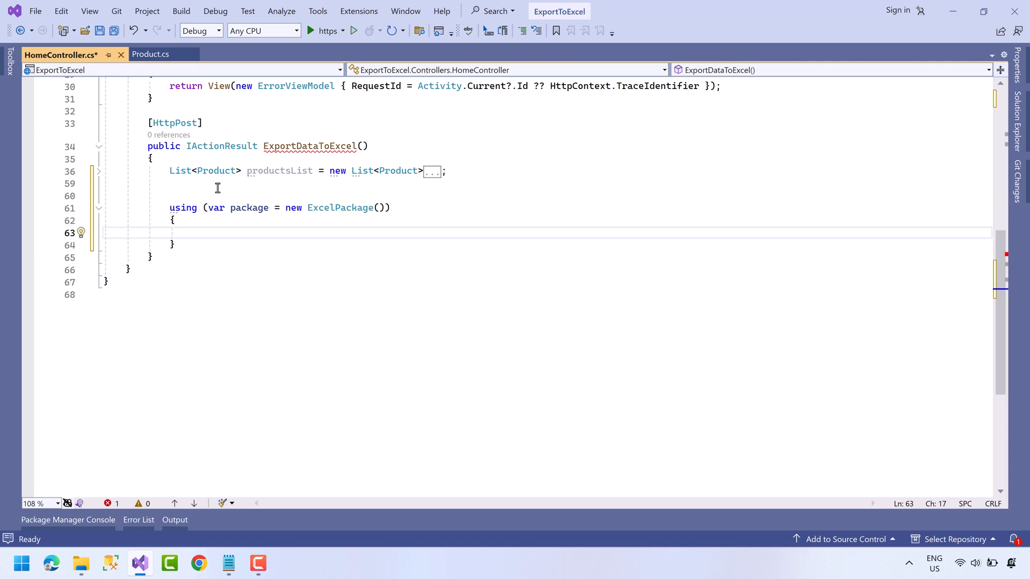
Step: Add var worksheet = package.Workbook.Worksheets.Add("Products"); inside the block
text(var worksheet = pac)
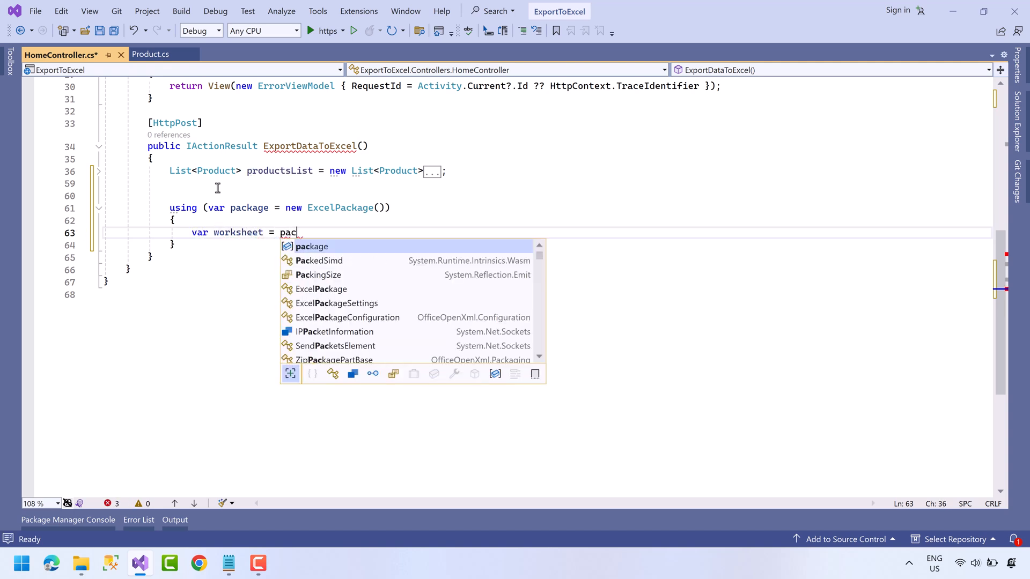
text(kage.workbook.work)
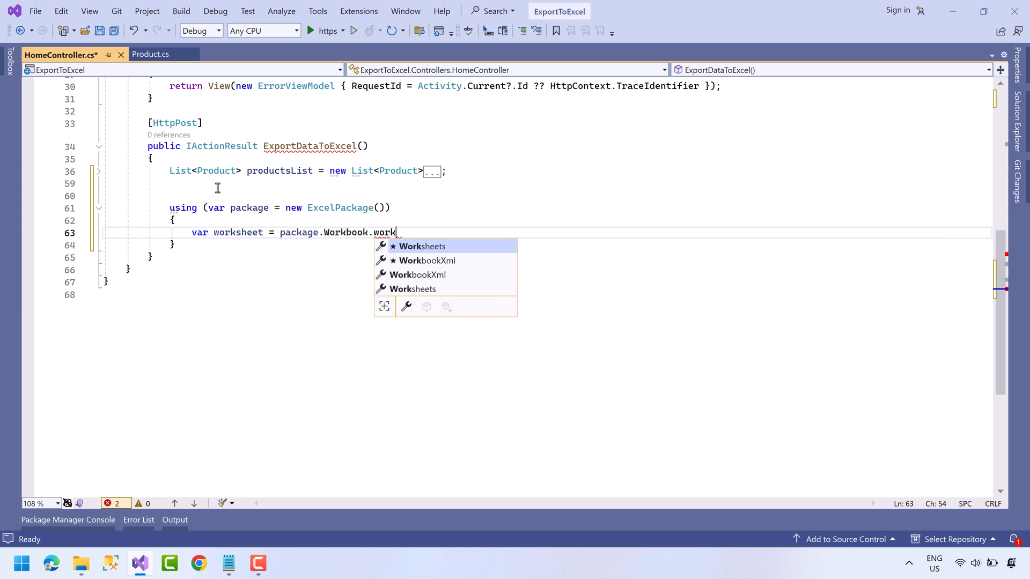
key(Tab)
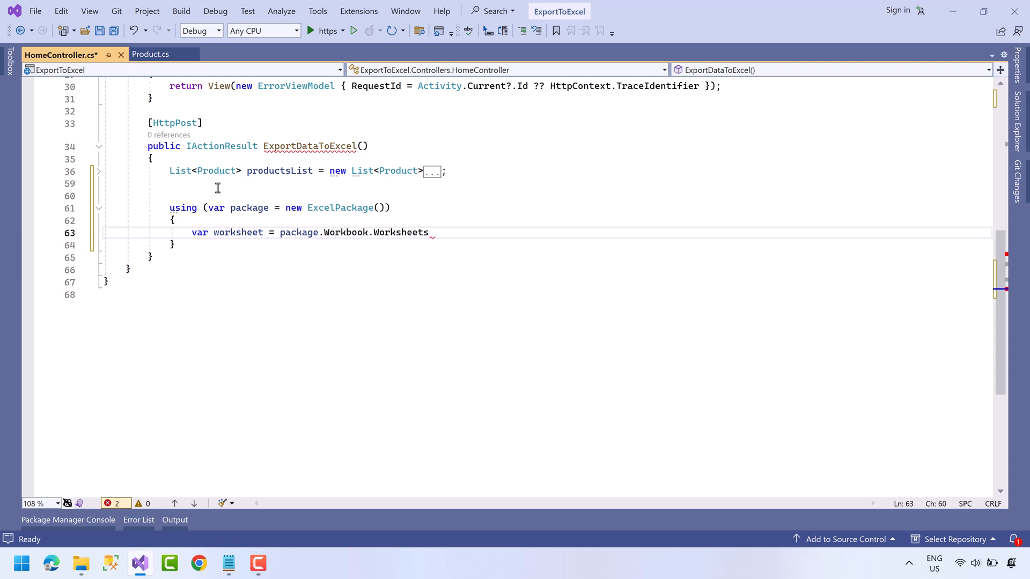
text(.Add(")
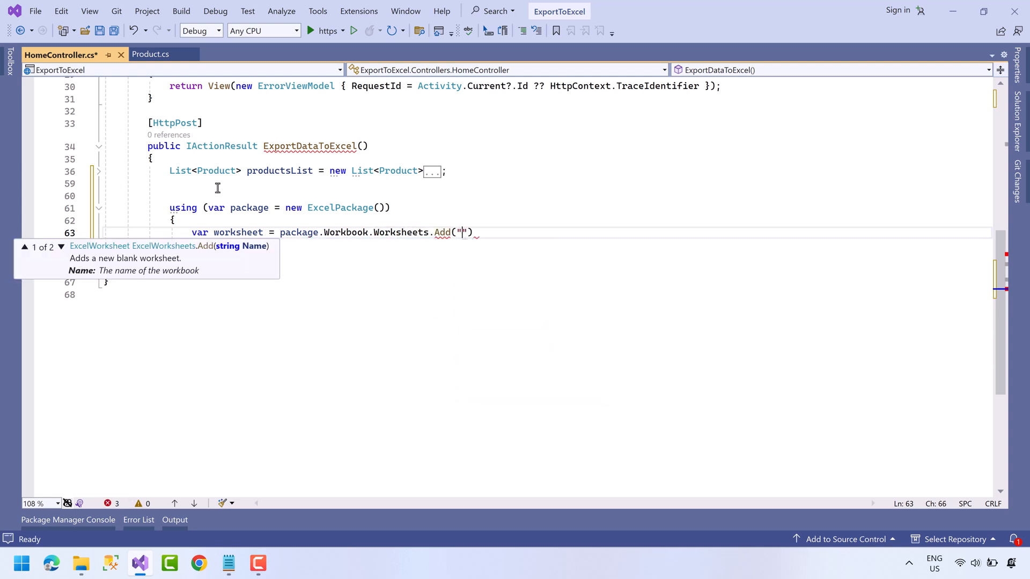
text(Pr)
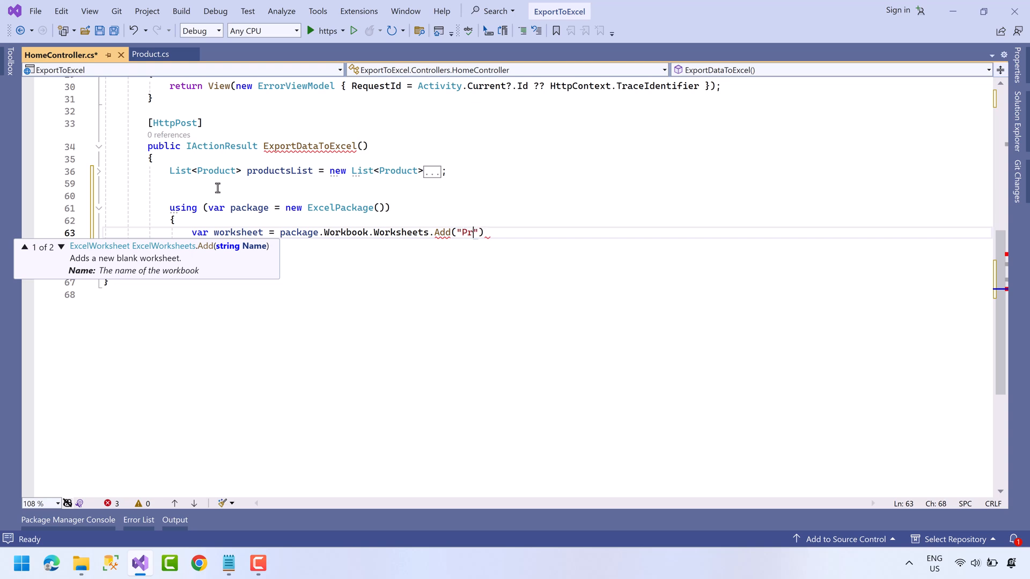
text(oducts)
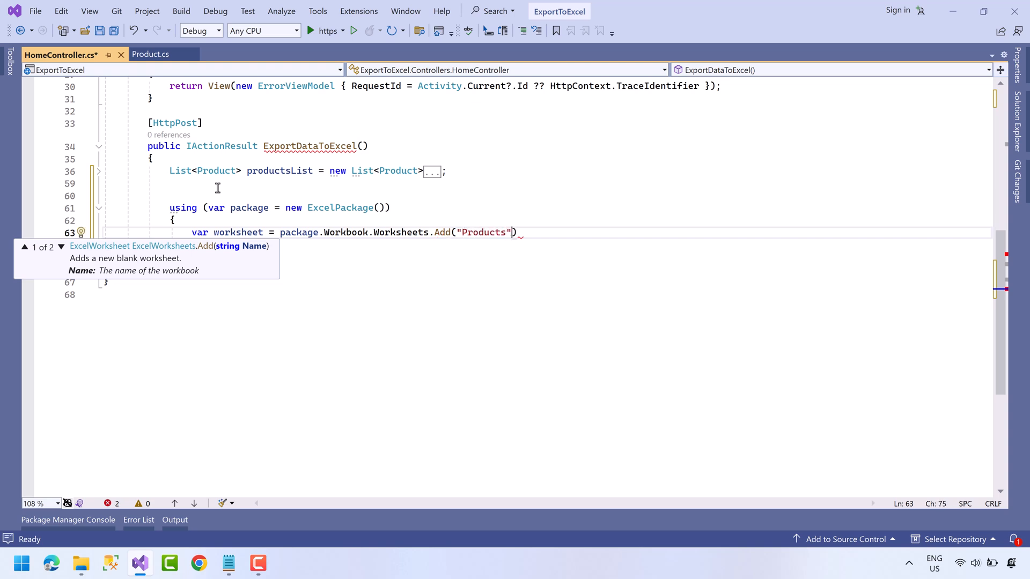
text(;)
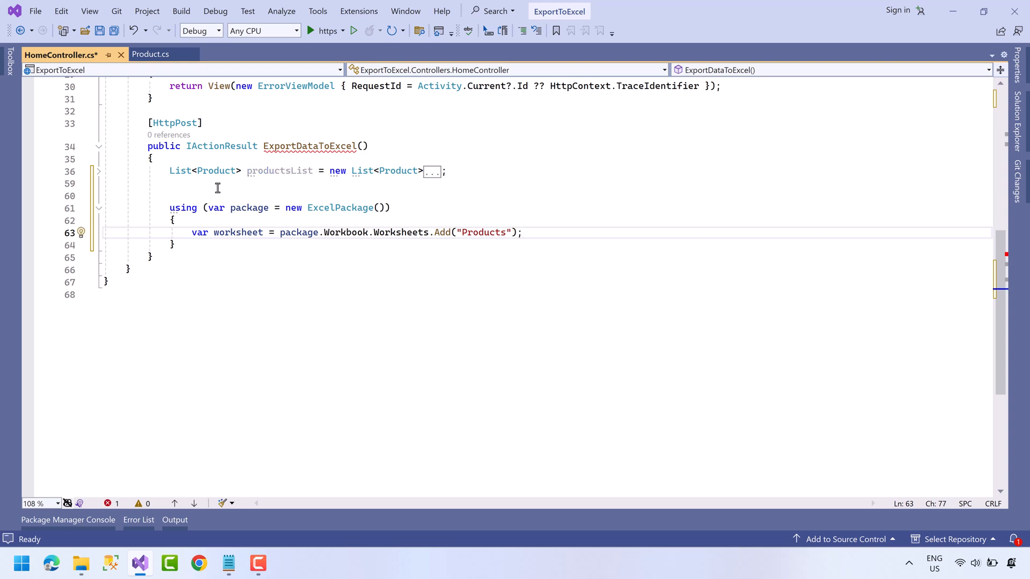
click(523, 232)
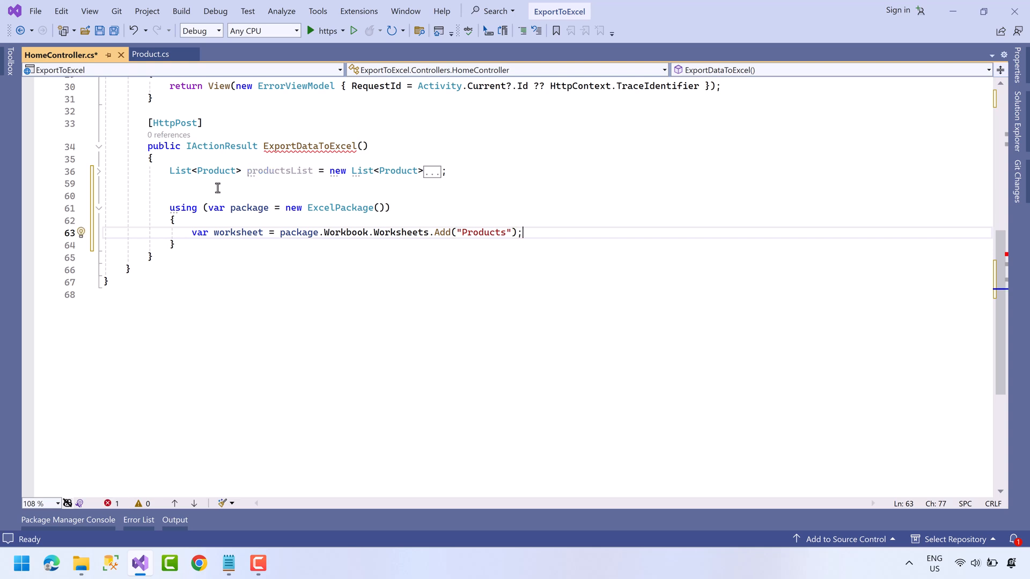
Step: Write worksheet.Cells["A1"].Value = "ID" as the first header cell
text(worksheet)
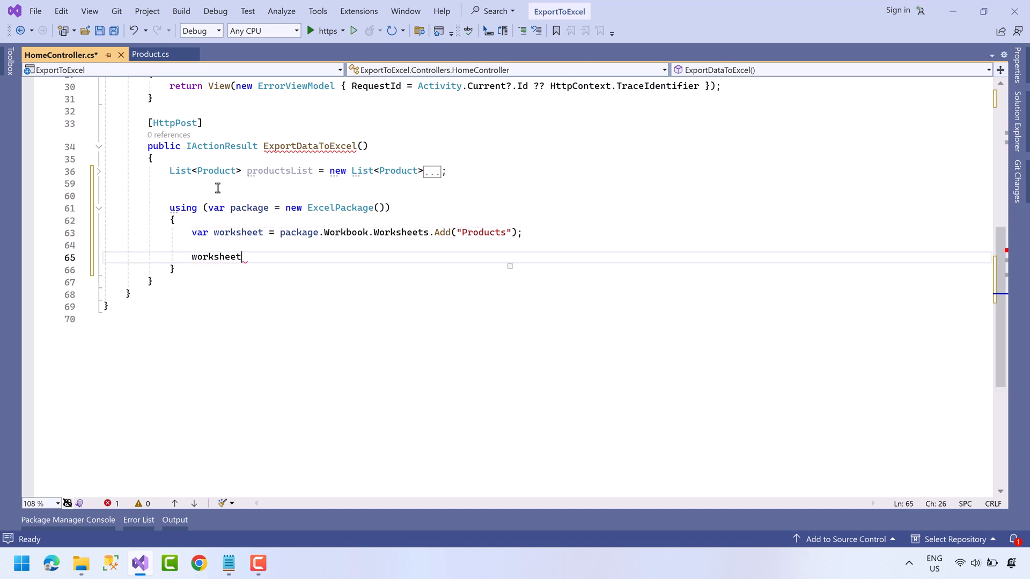
text(.Cells)
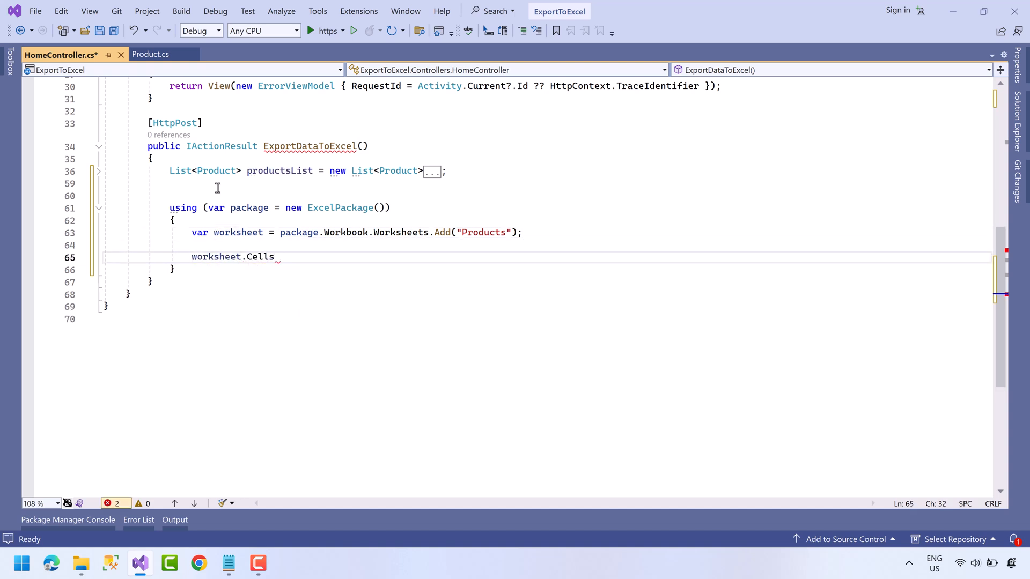
text([])
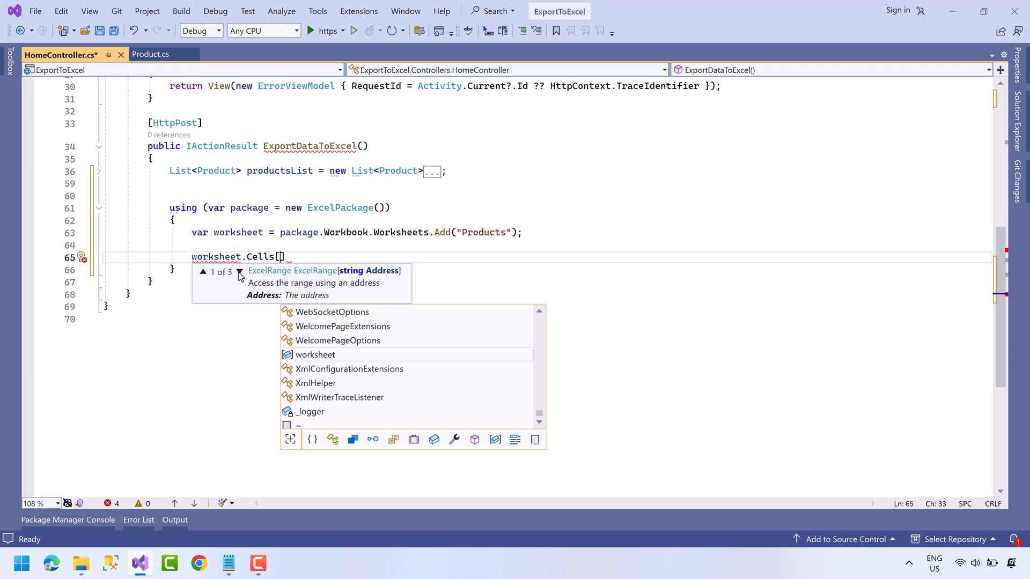
click(240, 272)
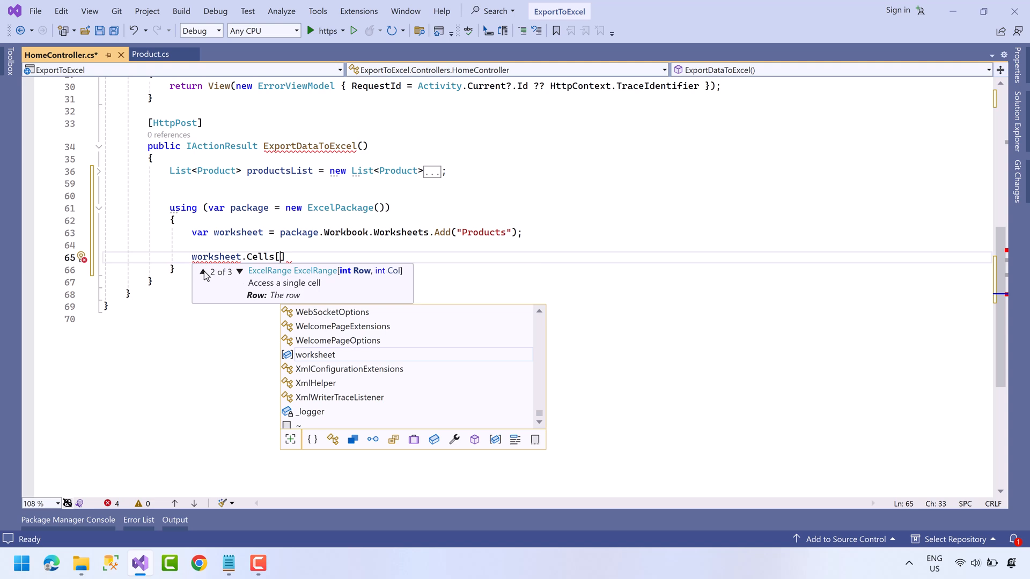
click(203, 271)
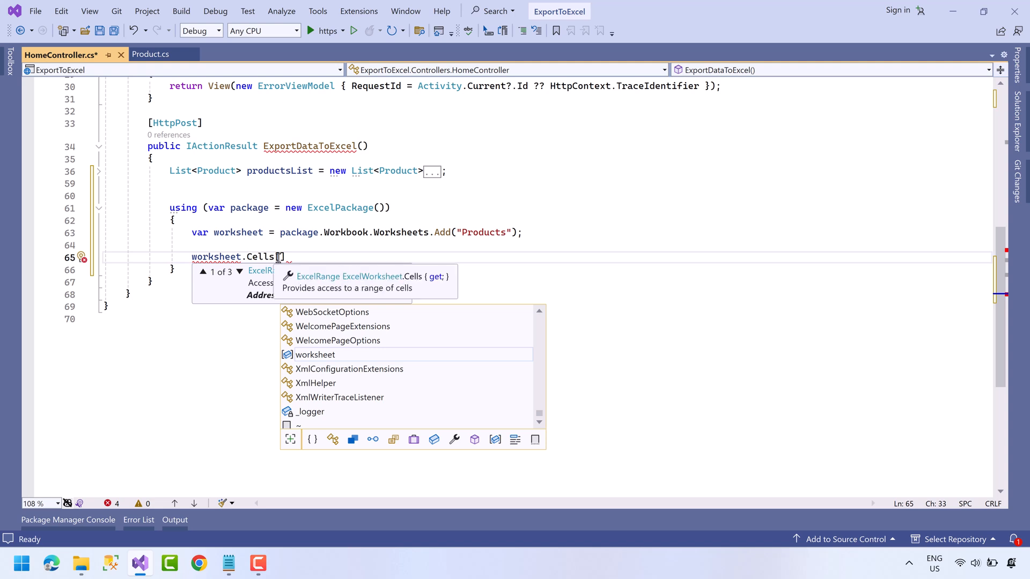
text("A)
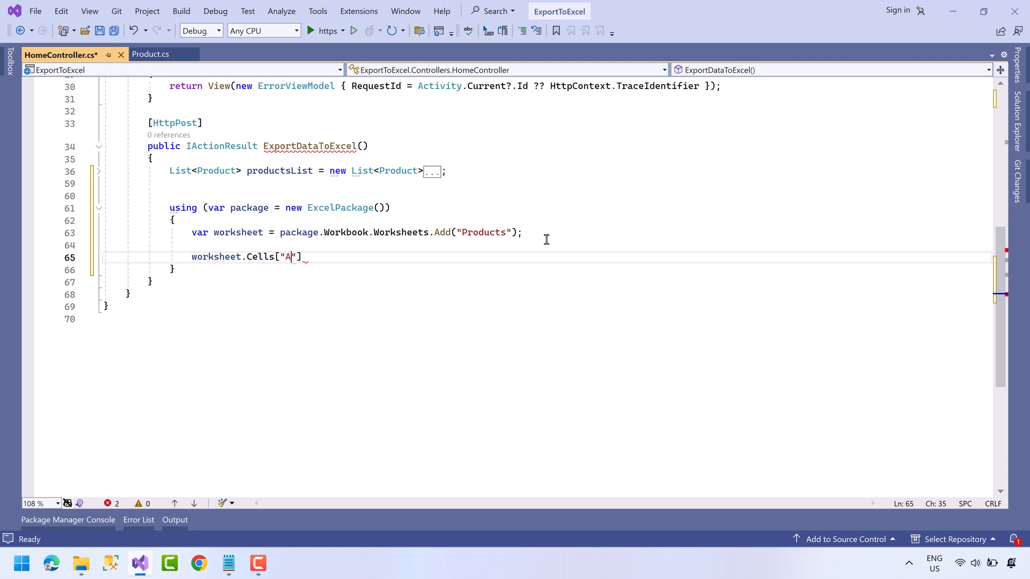
text(1"].v)
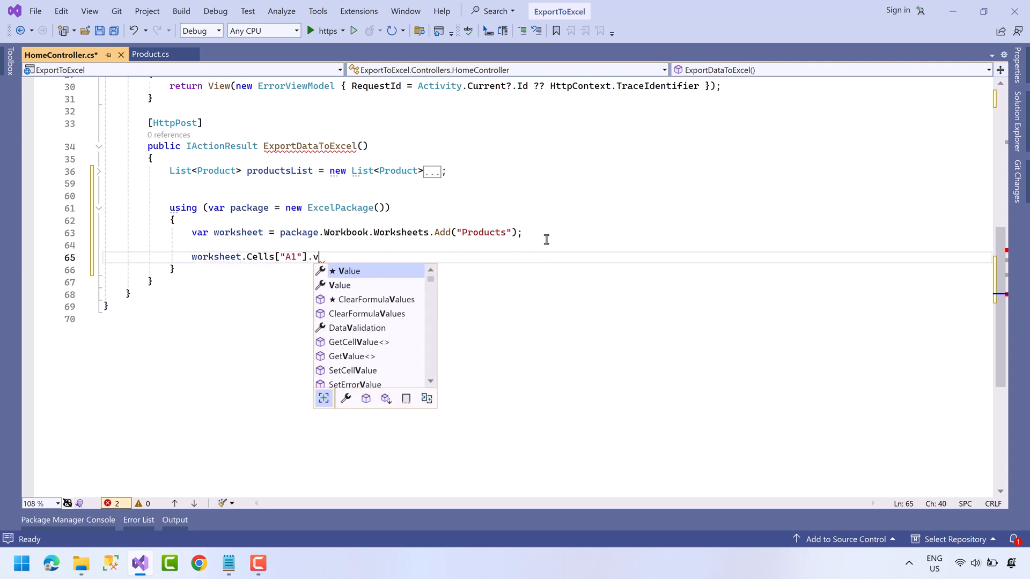
text(alue = "1";")
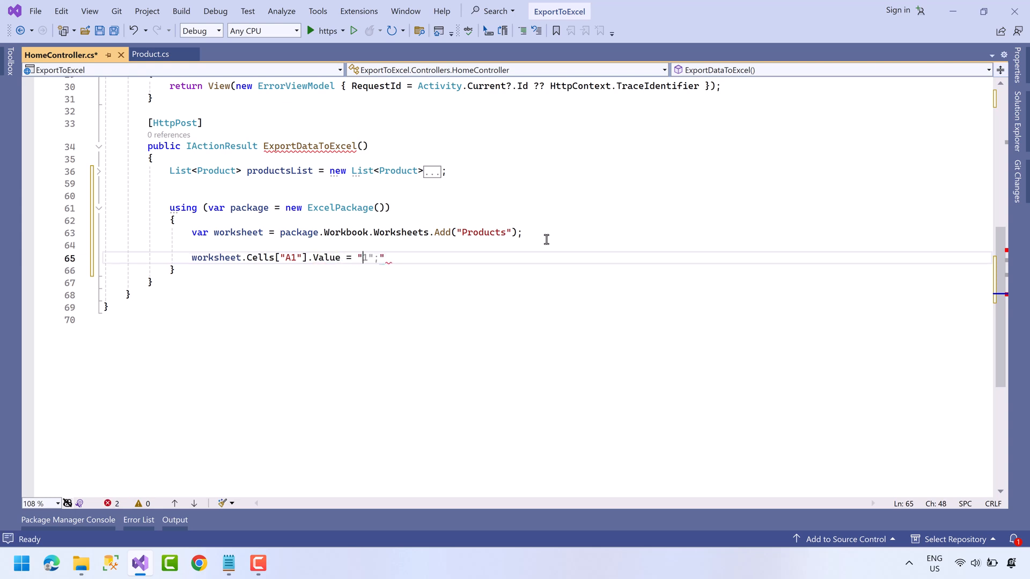
text(ID)
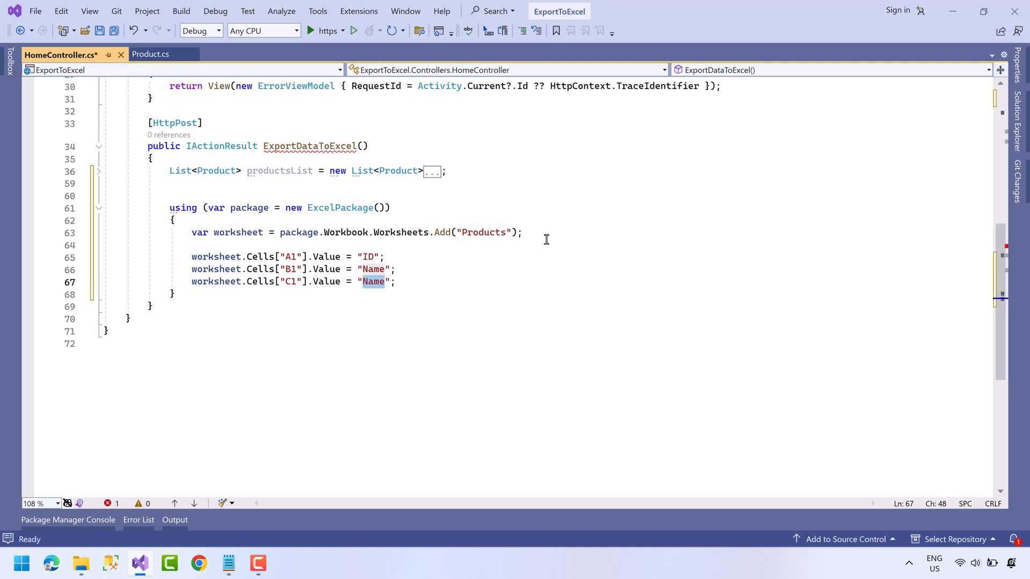
Step: Fill B1–D1 with Name, Description, Price, comment it as the header row, and begin a for loop
text(Description)
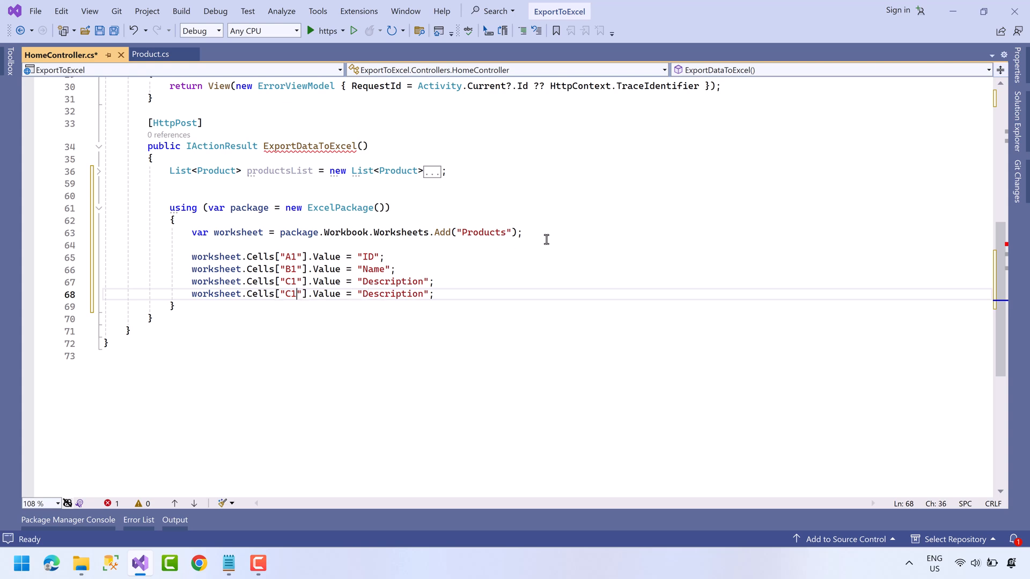
text(D1)
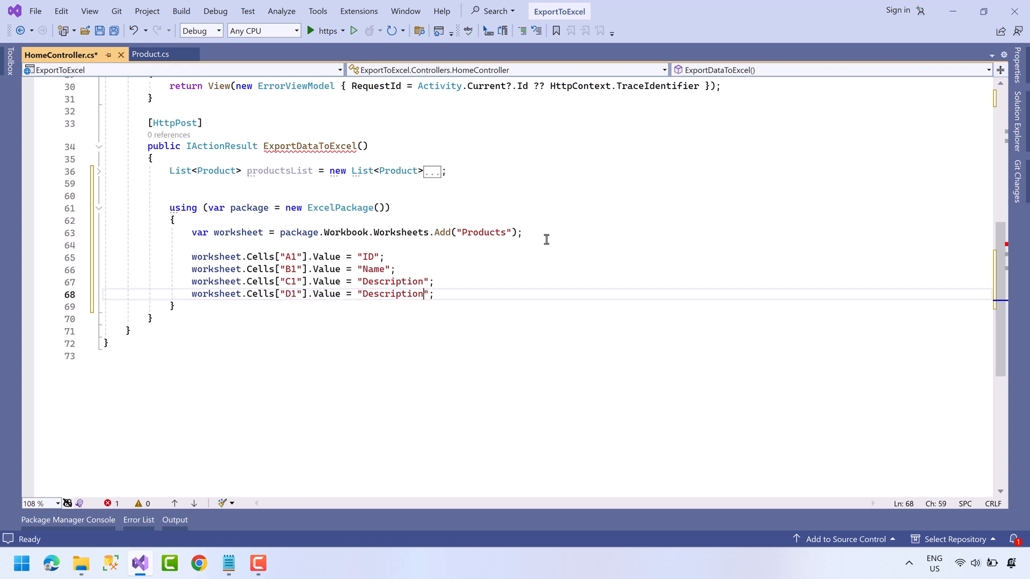
text(Price)
text(//)
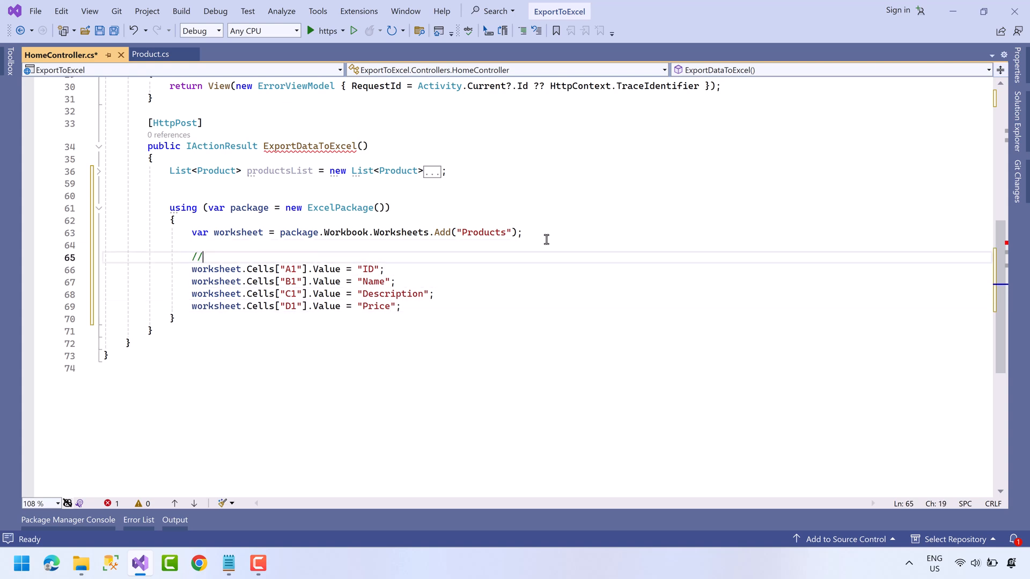
text(header row)
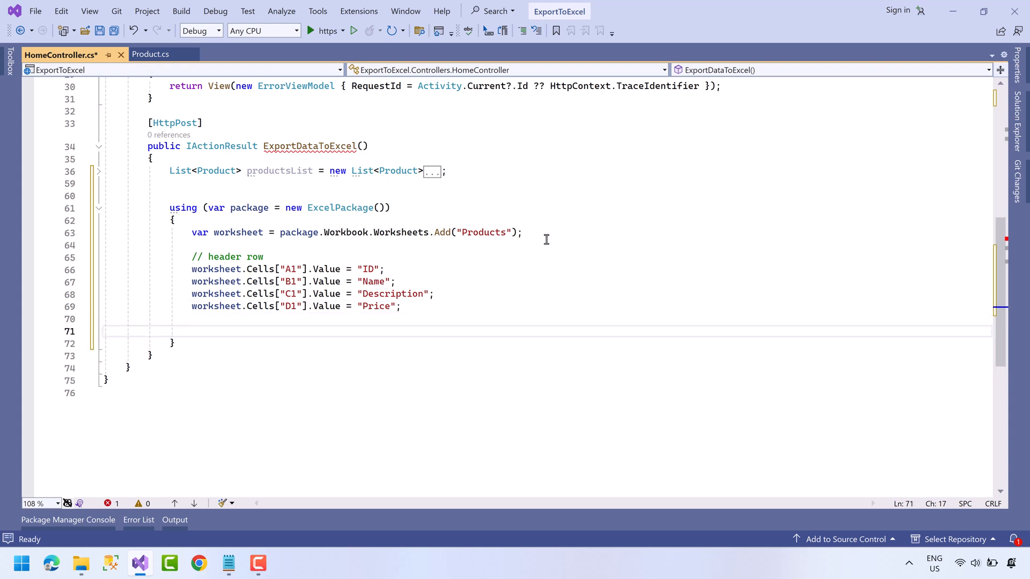
text(for(int i = 0;i<)
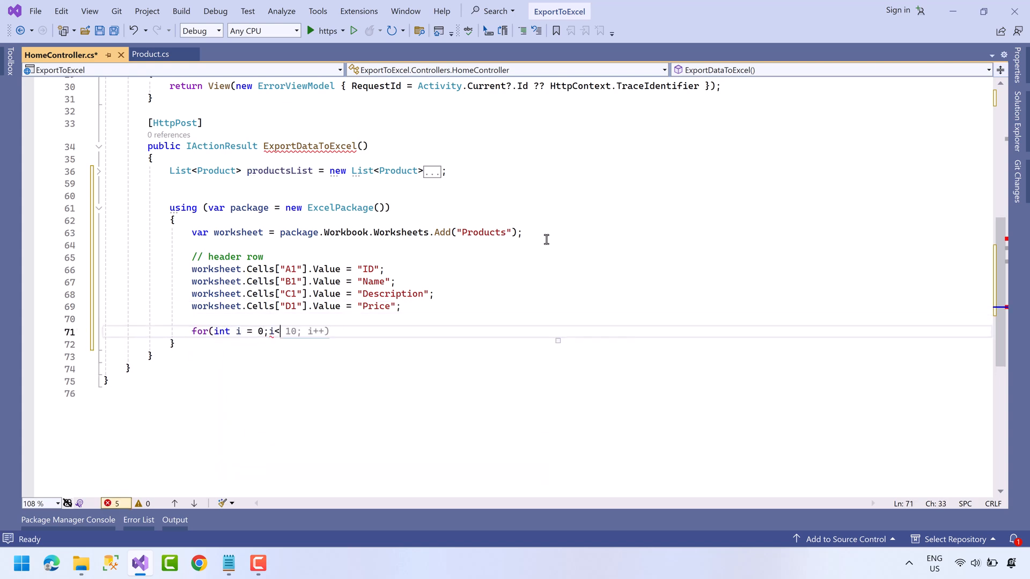
Step: Loop i up to productsList.Count, taking var product = productsList[i] and starting a Cells assignment
text(productsList.Count)
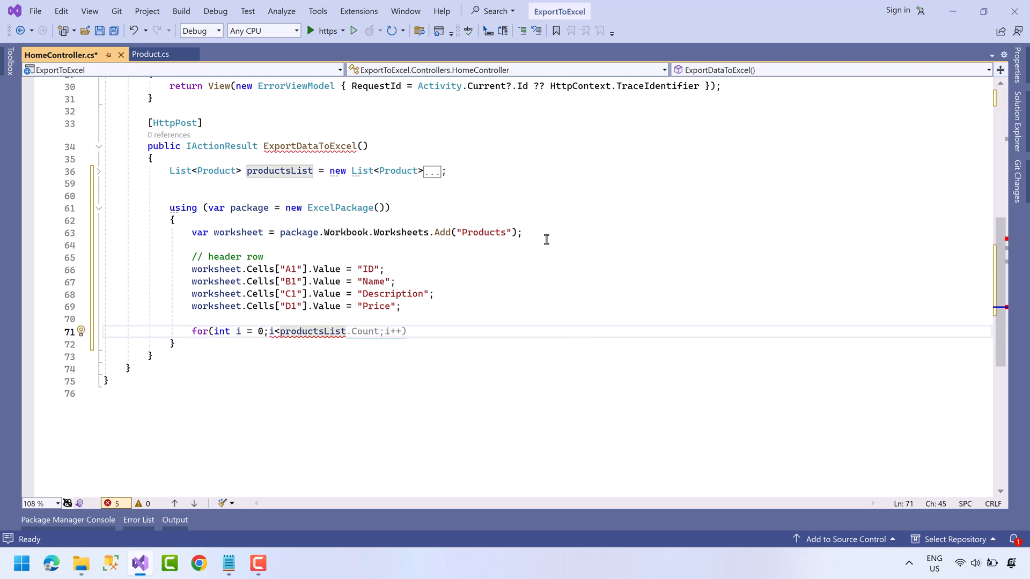
text({})
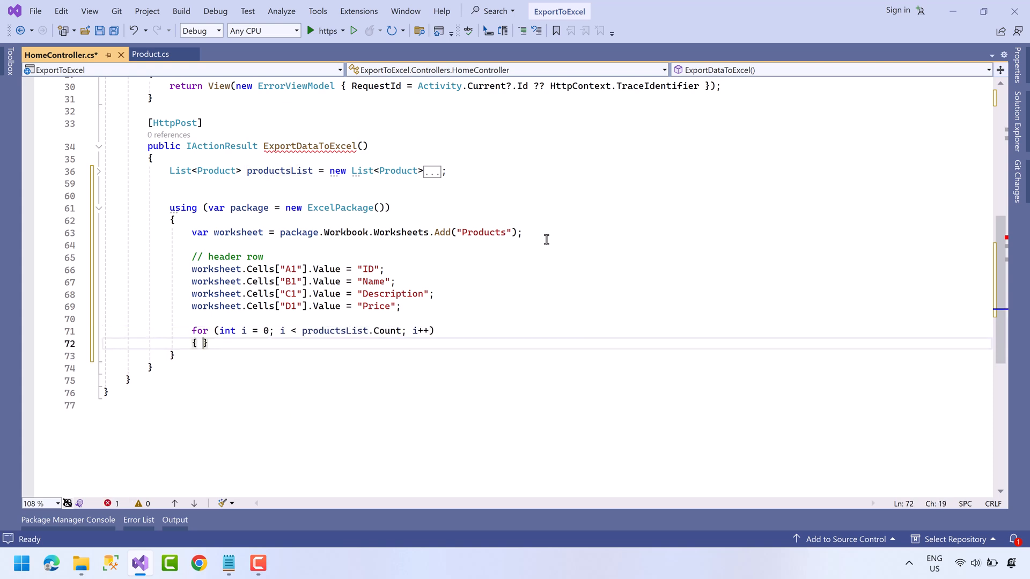
text(var product = productsList[i];)
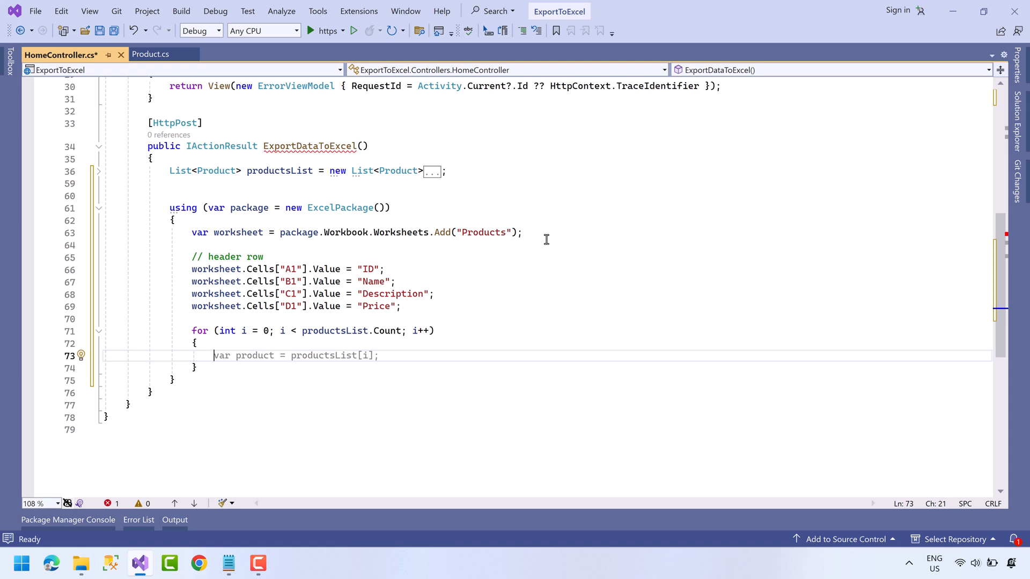
text(worksheet.ce)
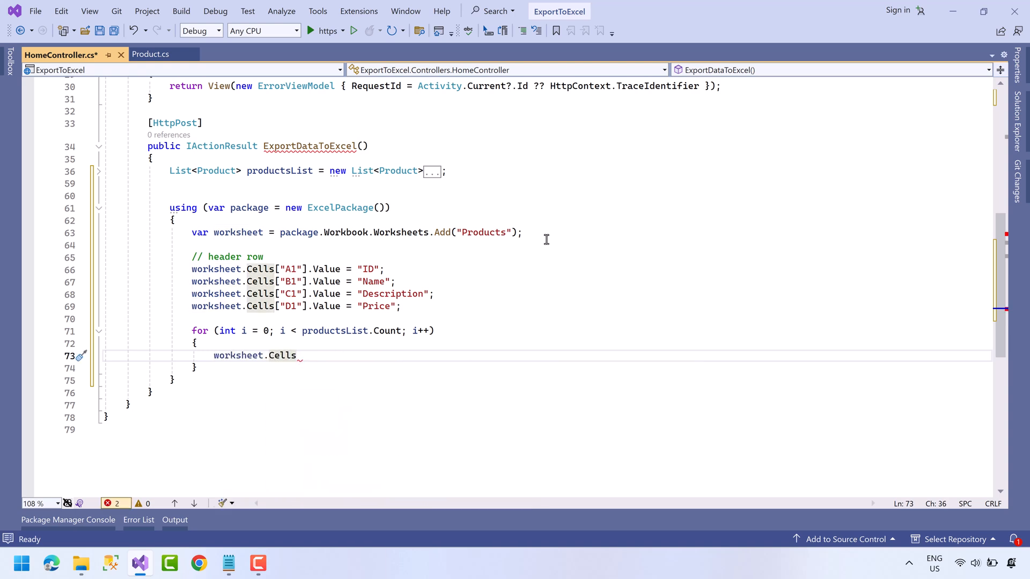
text([])
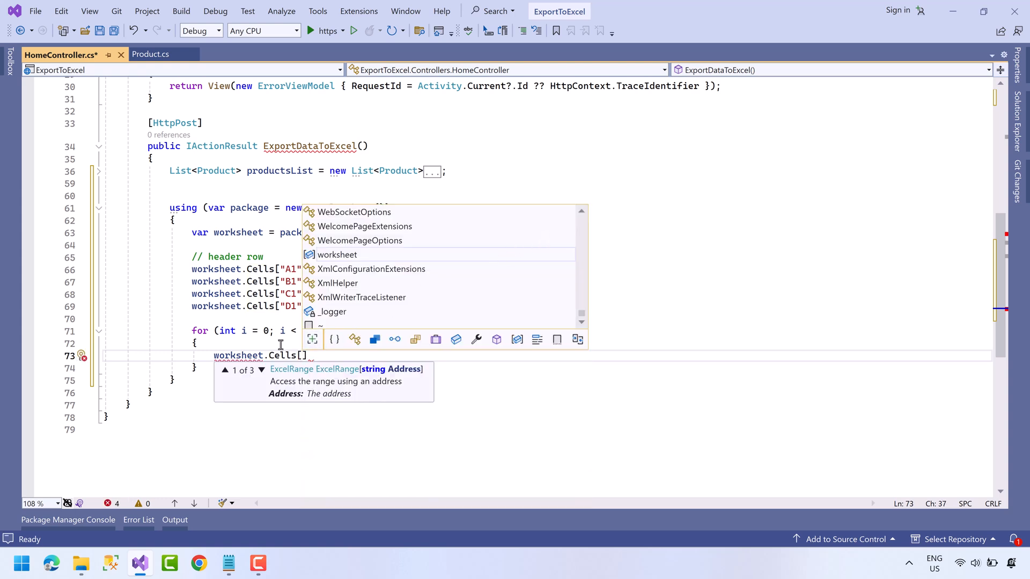
click(262, 373)
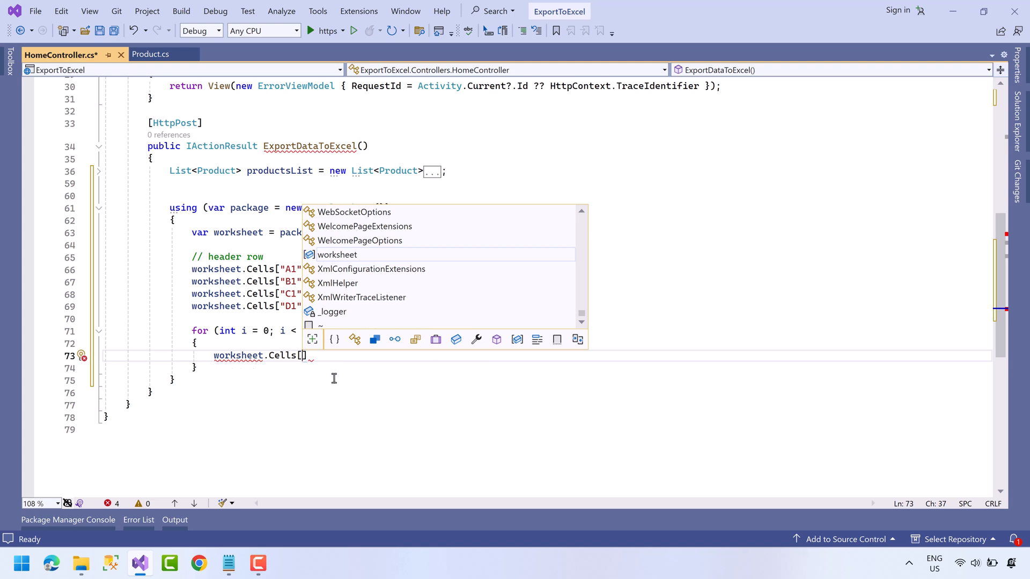
mouse_move(335, 379)
text(i + )
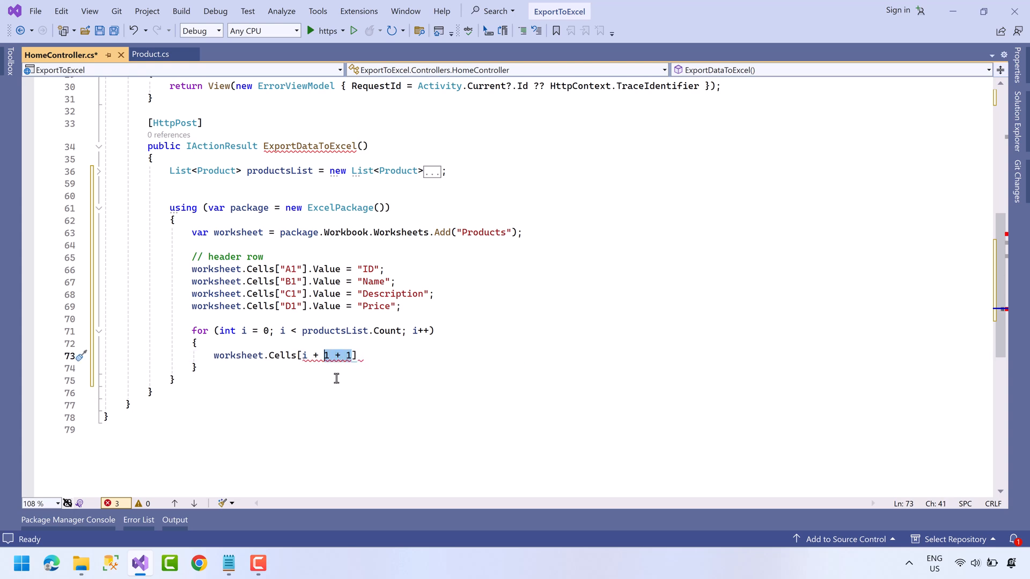
Step: Write Id, Name, Description and Price into worksheet.Cells[i + 2, 1..4] for each product
text(2].Value = productsList[i].Name;)
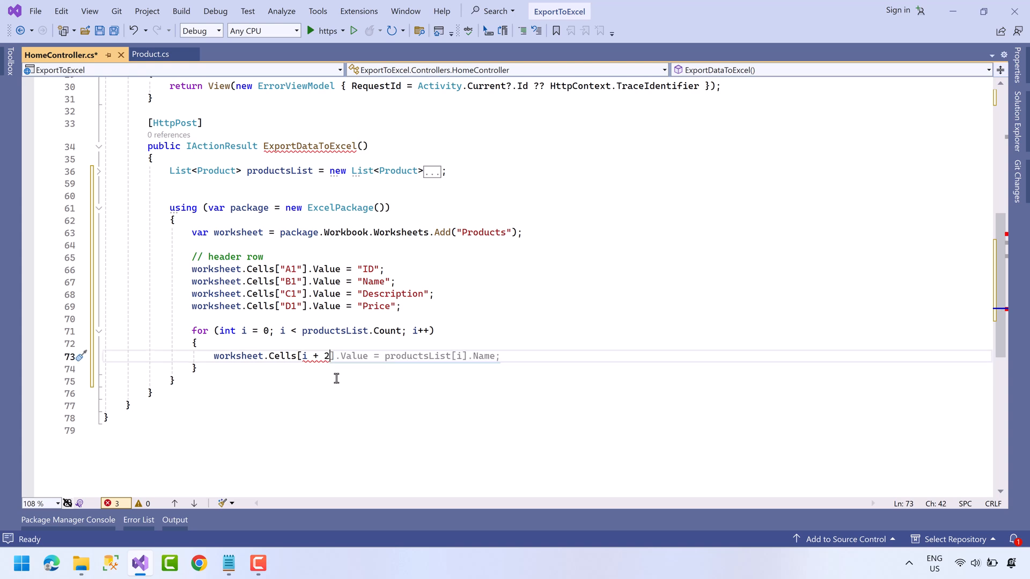
text(, 1)
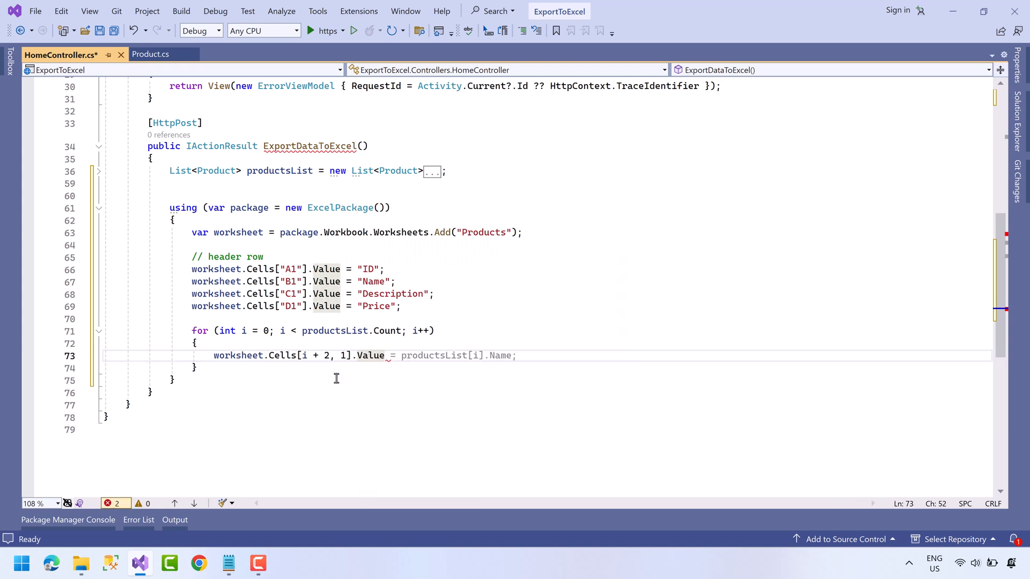
text(productsList[i].Id;)
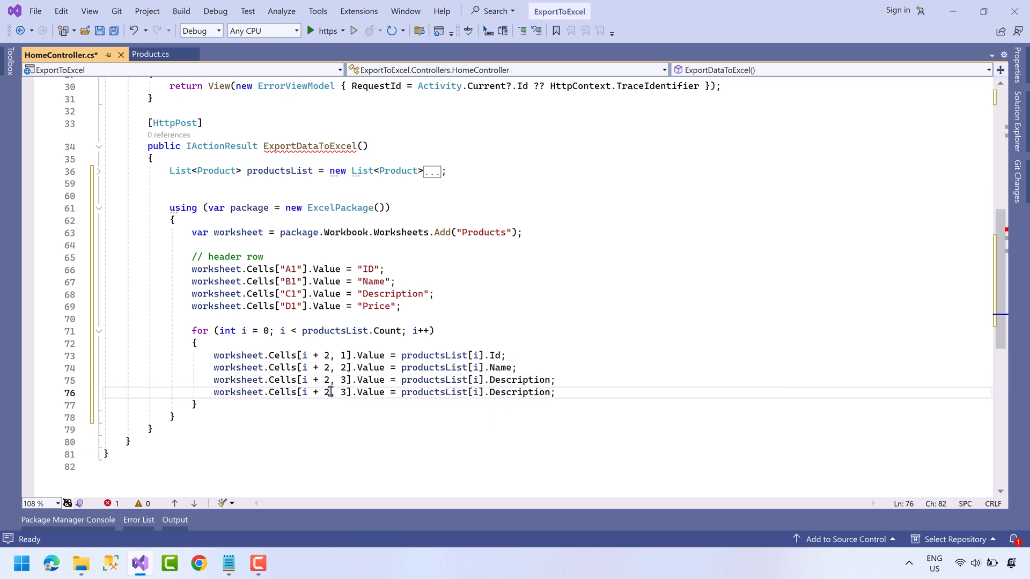
text(4)
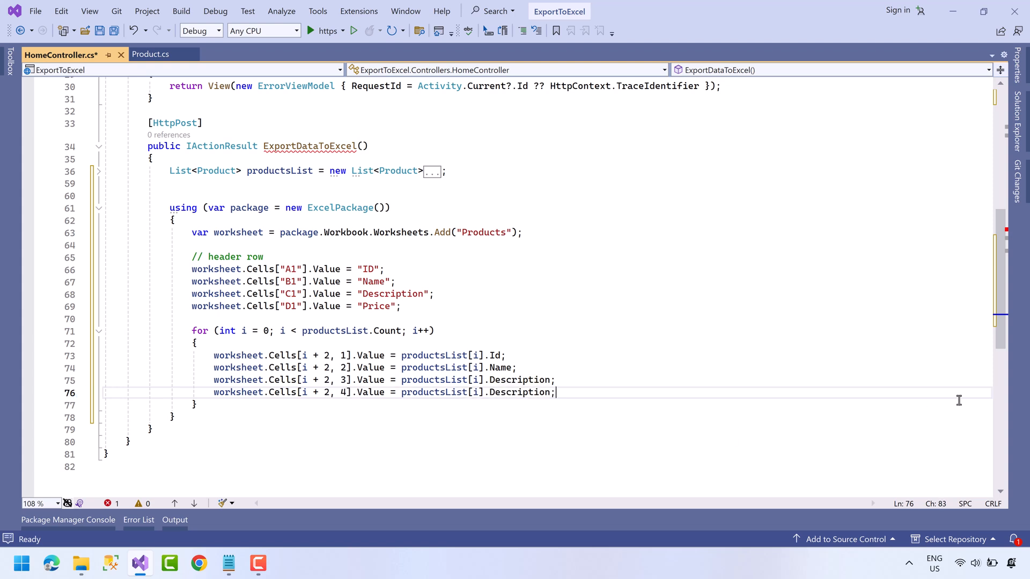
text(Price)
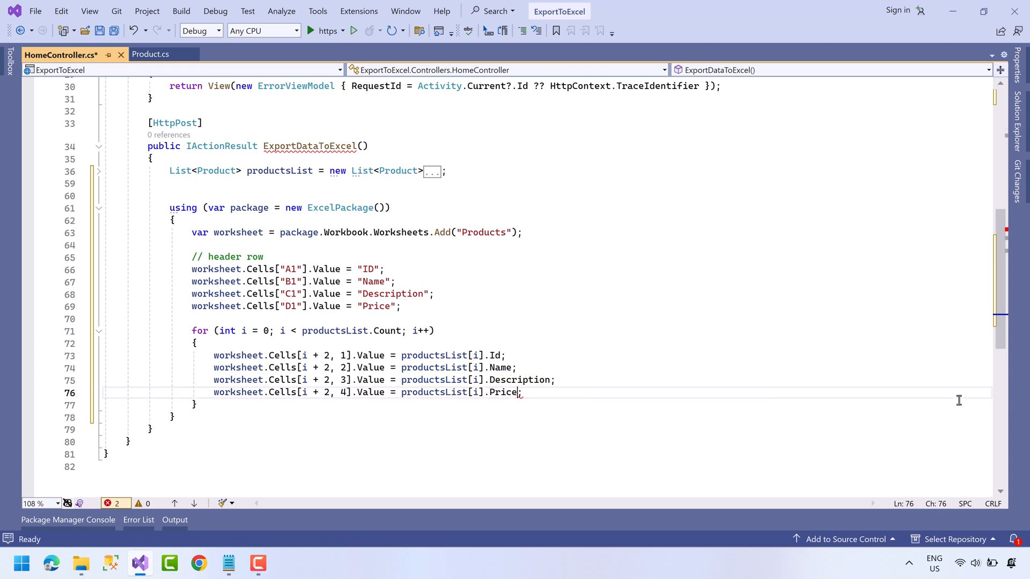
key(enter)
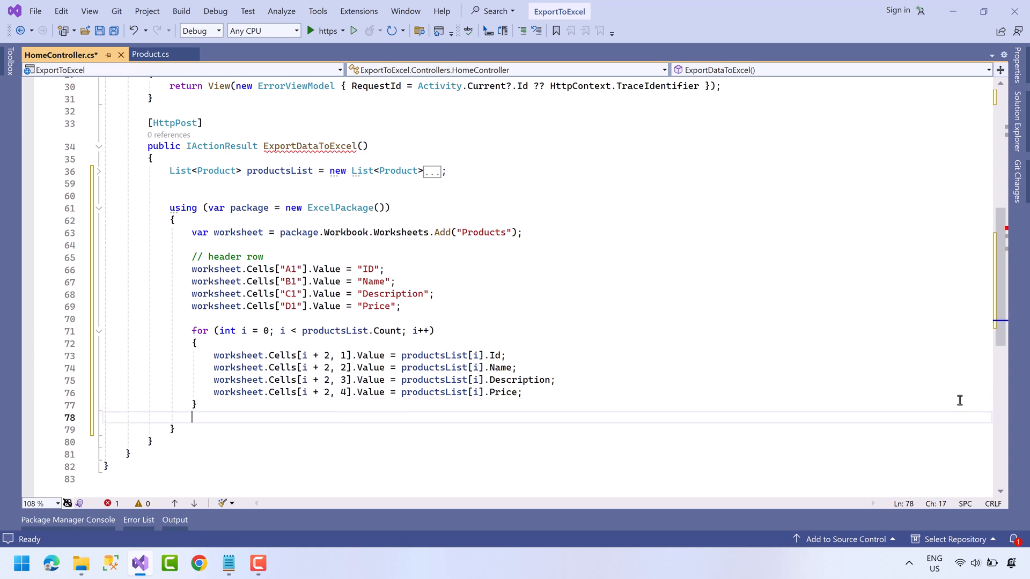
Step: Add var stream = new MemoryStream(package.GetAsByteArray()); after the loop
text(var)
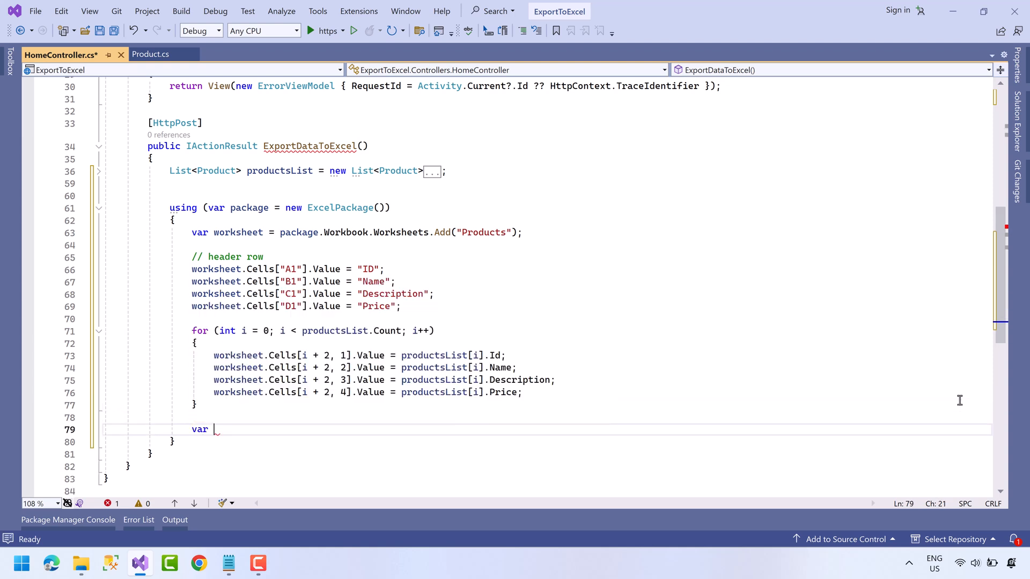
text(stream = new MemoryStream();)
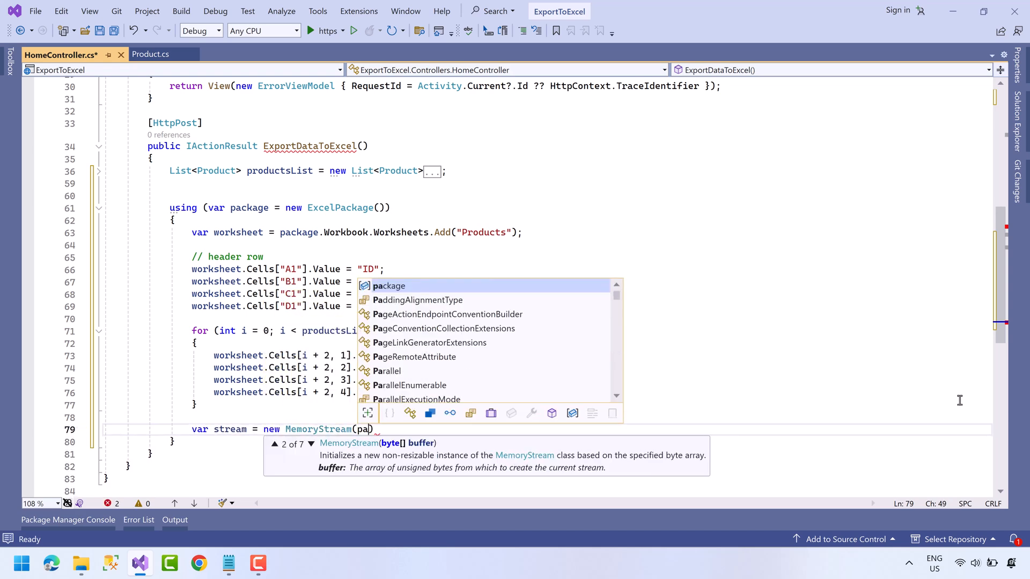
text(ckage.ge)
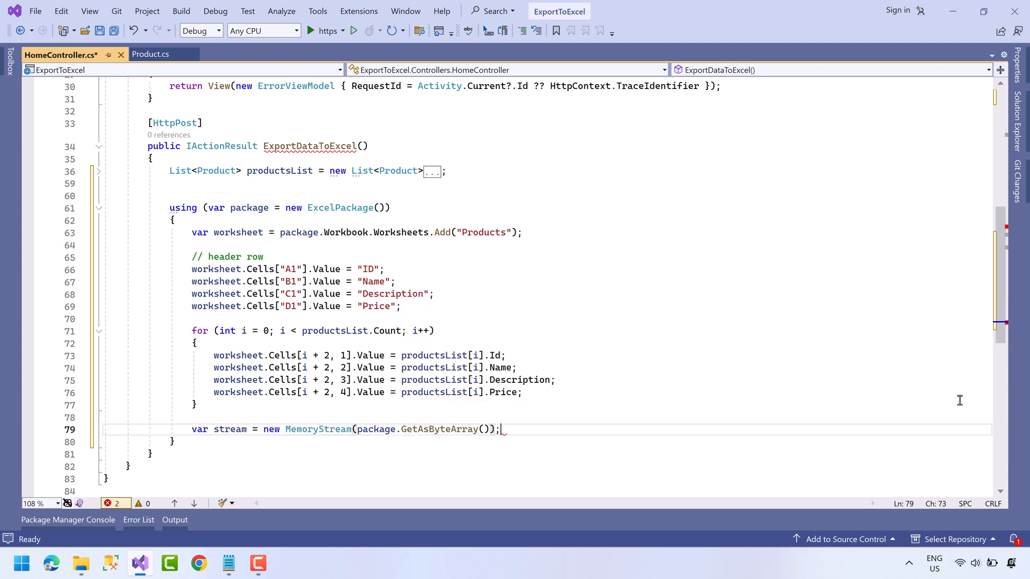
key(enter)
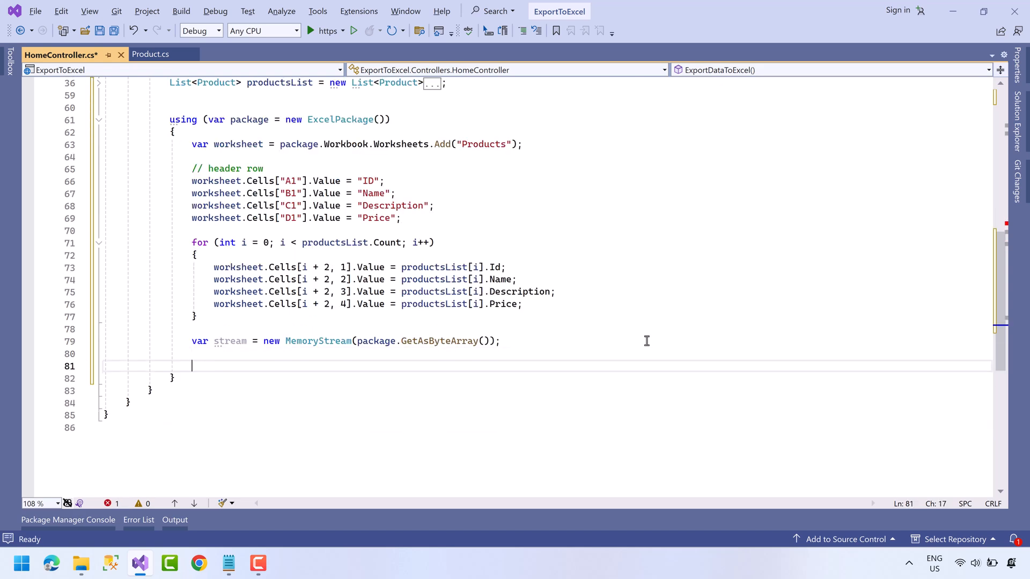
Step: Return File(stream, spreadsheet MIME type, "product.xlsx") from the action
text(return File)
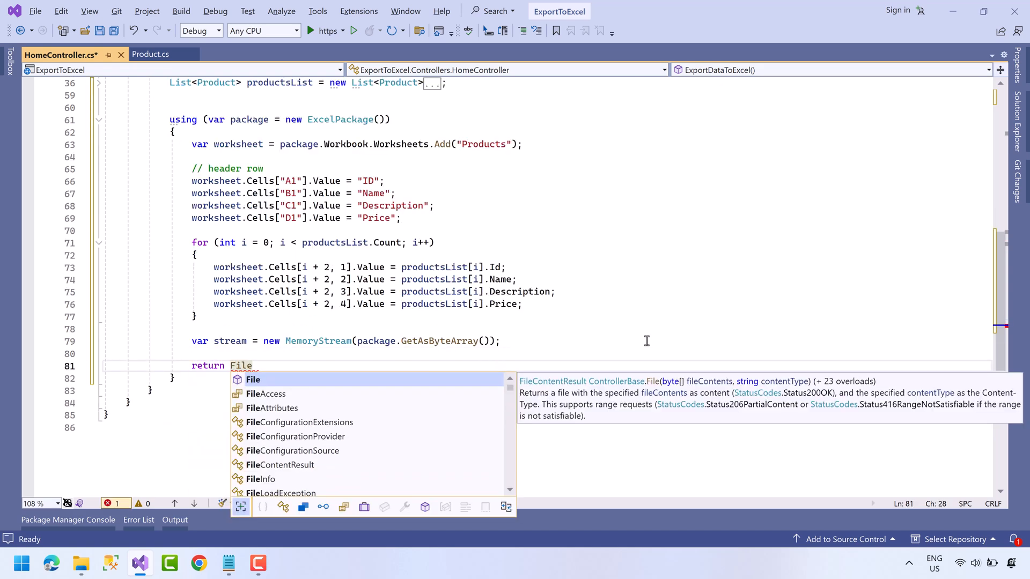
text((stream, "application/vnd.openxmlformats-officedocument.spreadsheetml.sheet",)
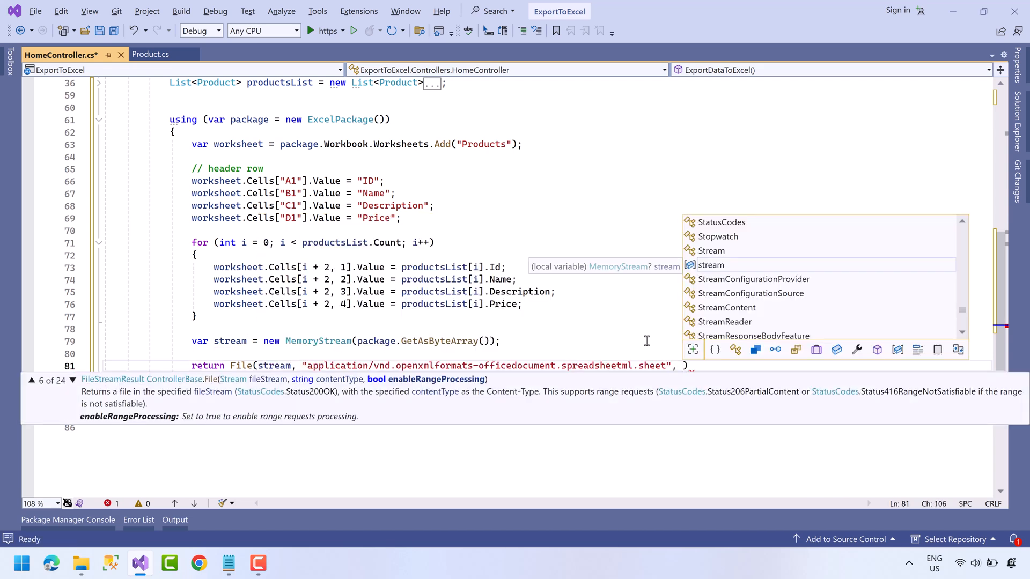
text(, "product.xlsx)
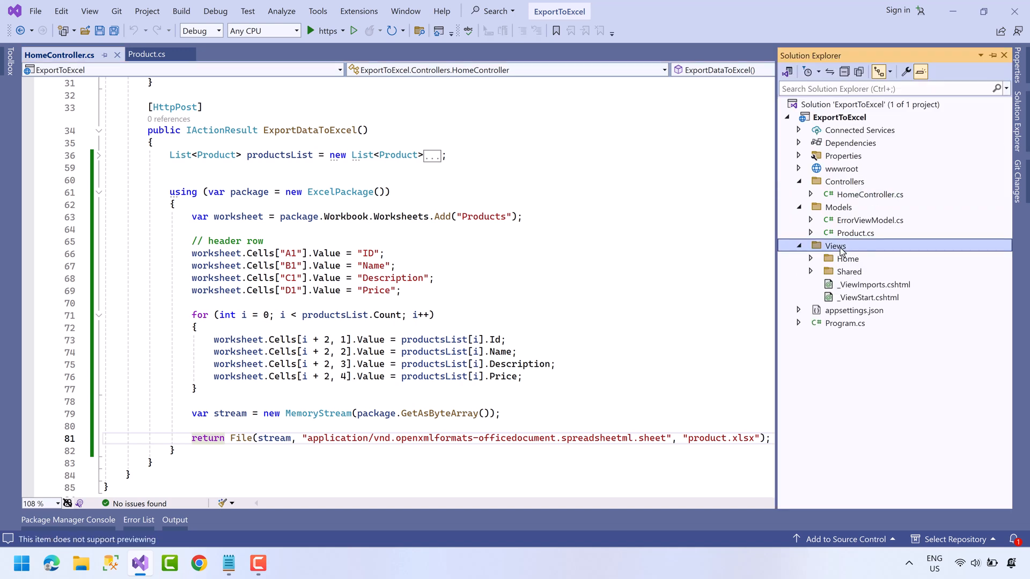
Step: In Index.cshtml add a form with asp-action="ExportDataToExcel" and method="post"
double_click(871, 271)
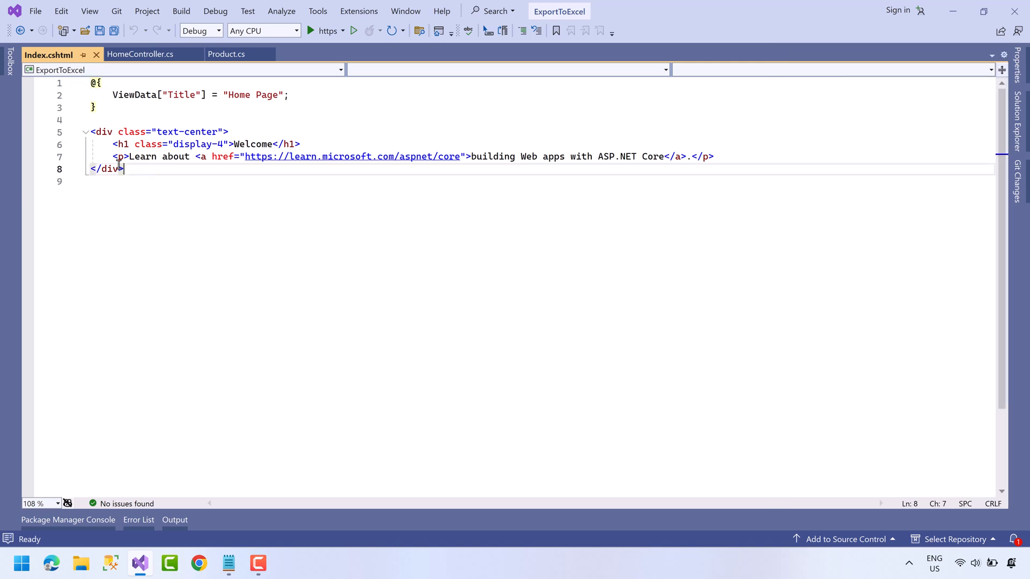
text(<f)
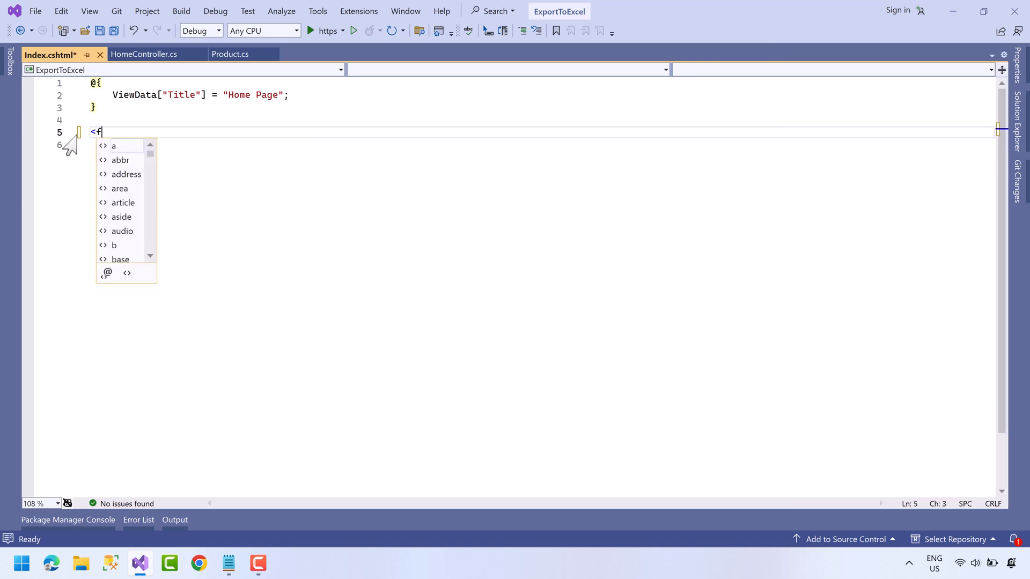
text(orm asp-action=")
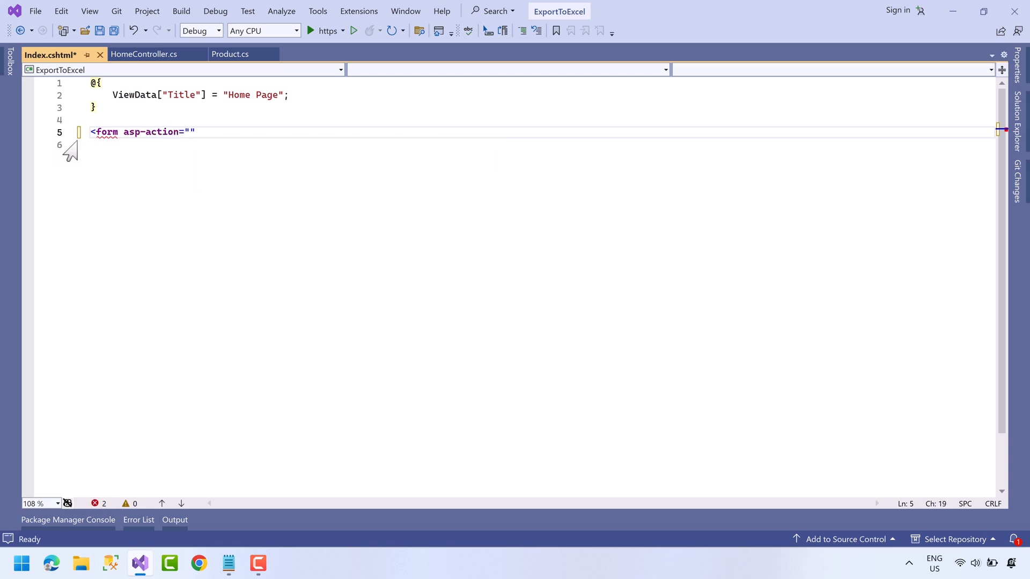
click(143, 54)
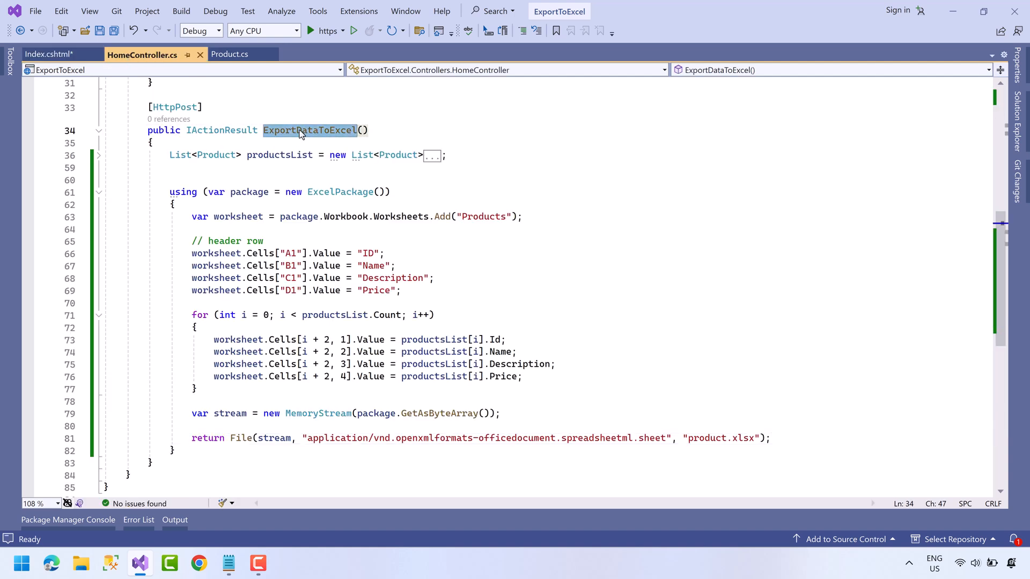
click(49, 54)
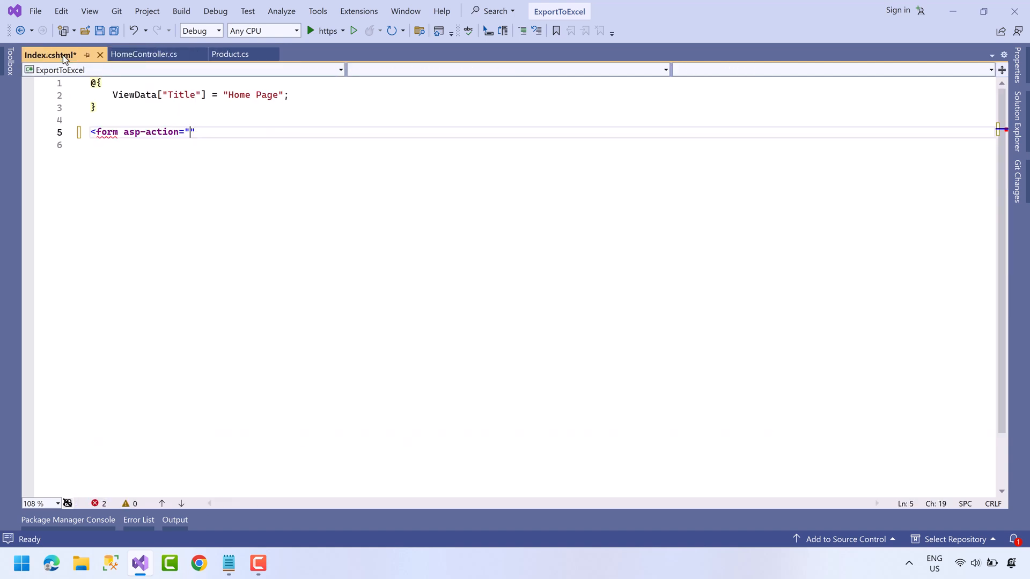
text(ExportDataToExcel)
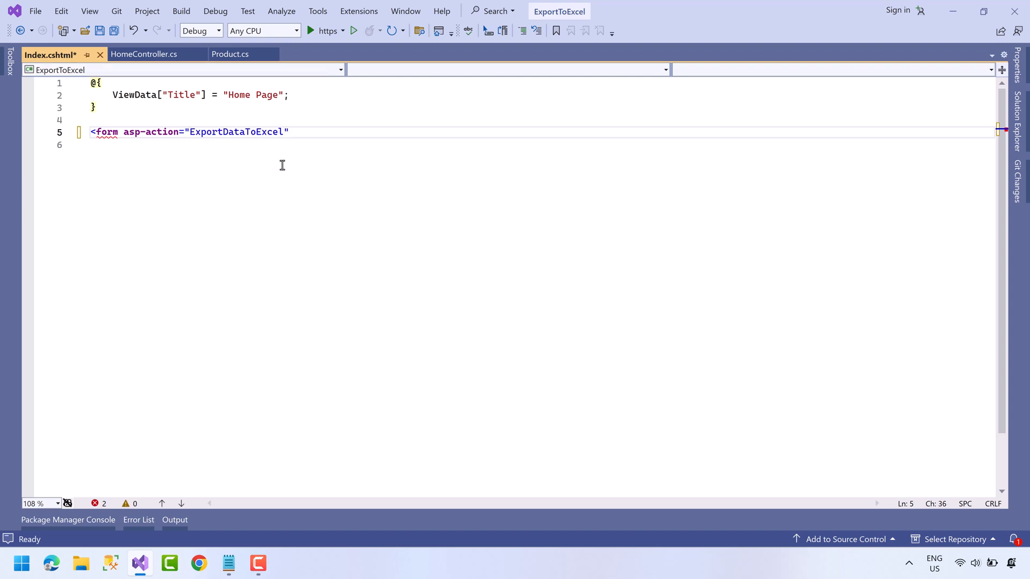
text(method="")
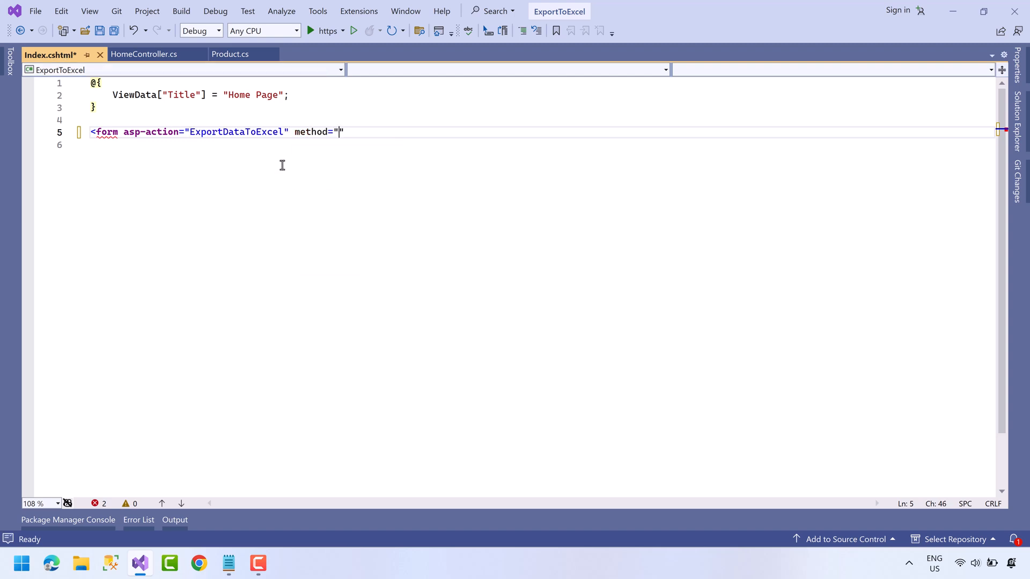
text(post)
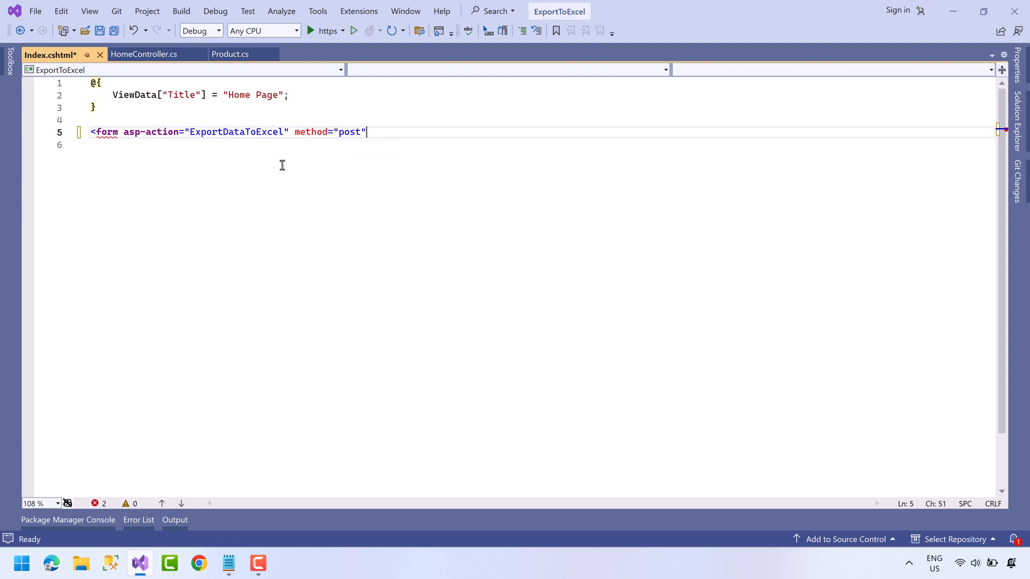
text(>)
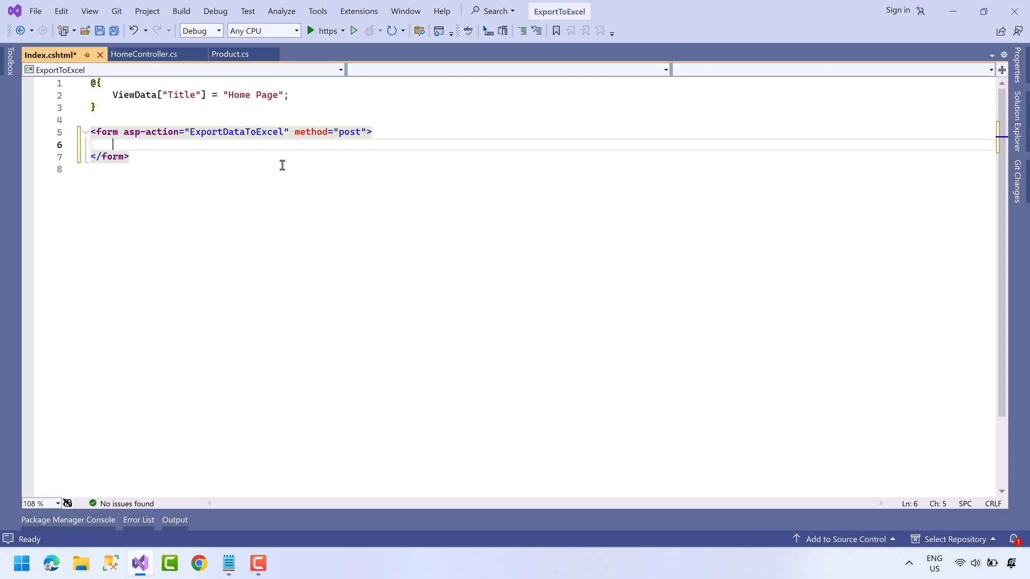
Step: Add a btn btn-primary submit button labelled Generate Excel File and save the view
text(<button)
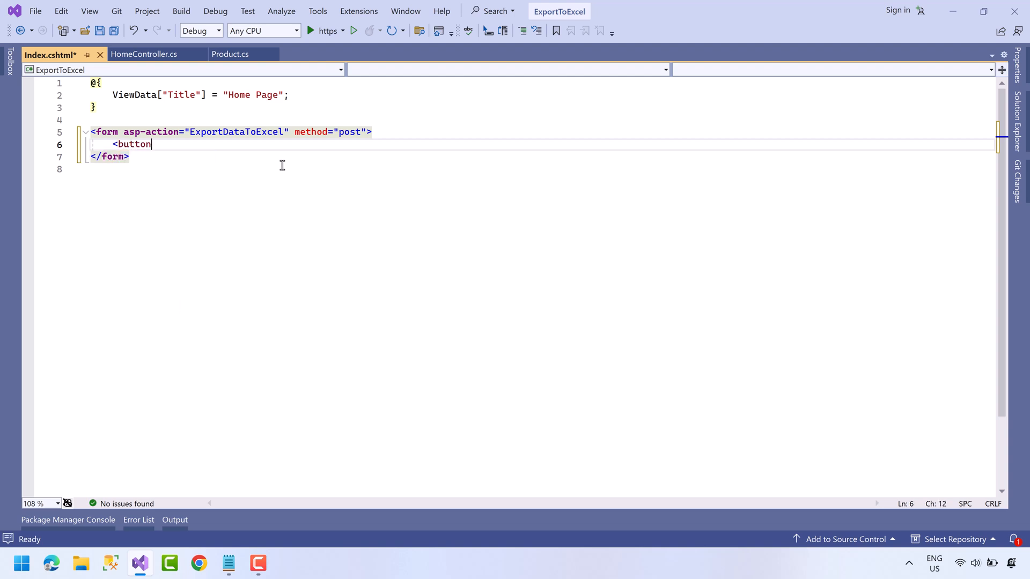
text(type="s)
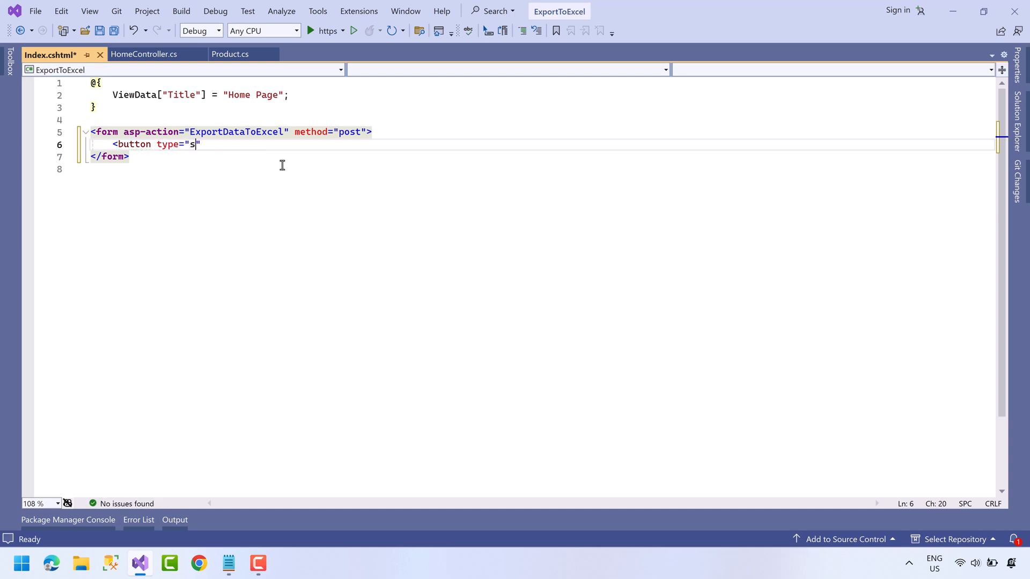
text(ubmit" class=")
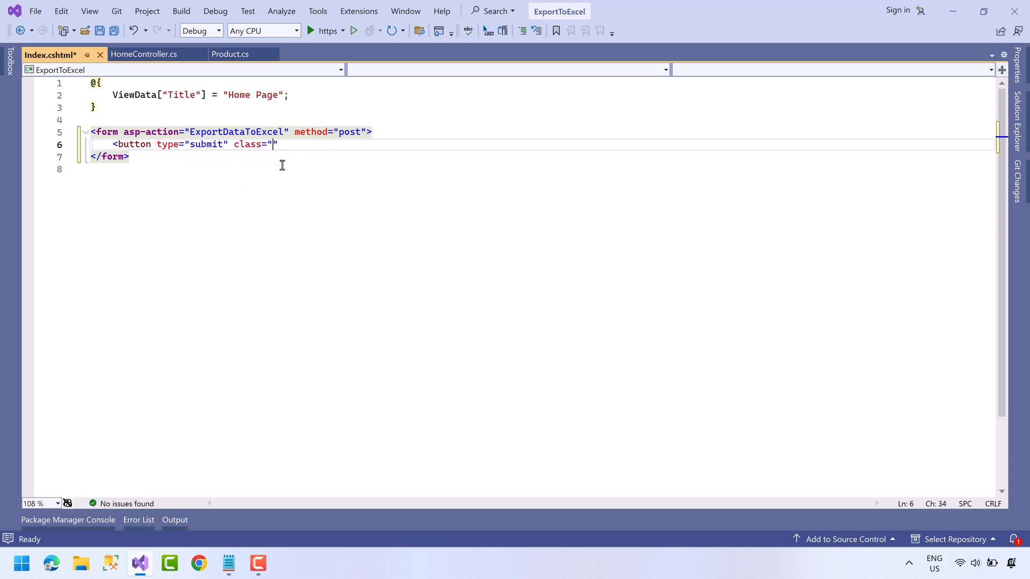
text(btn b)
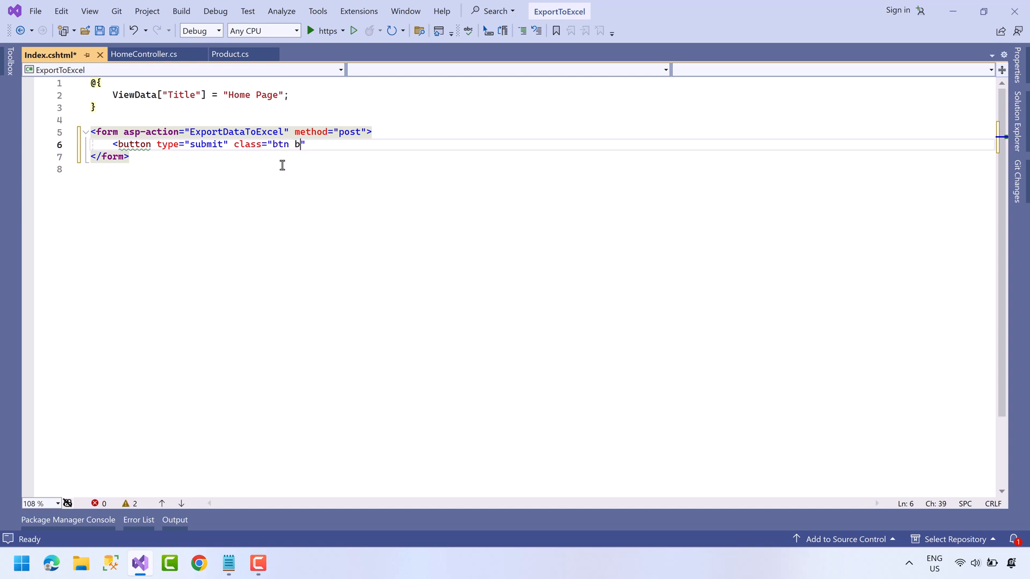
text(tn-pr)
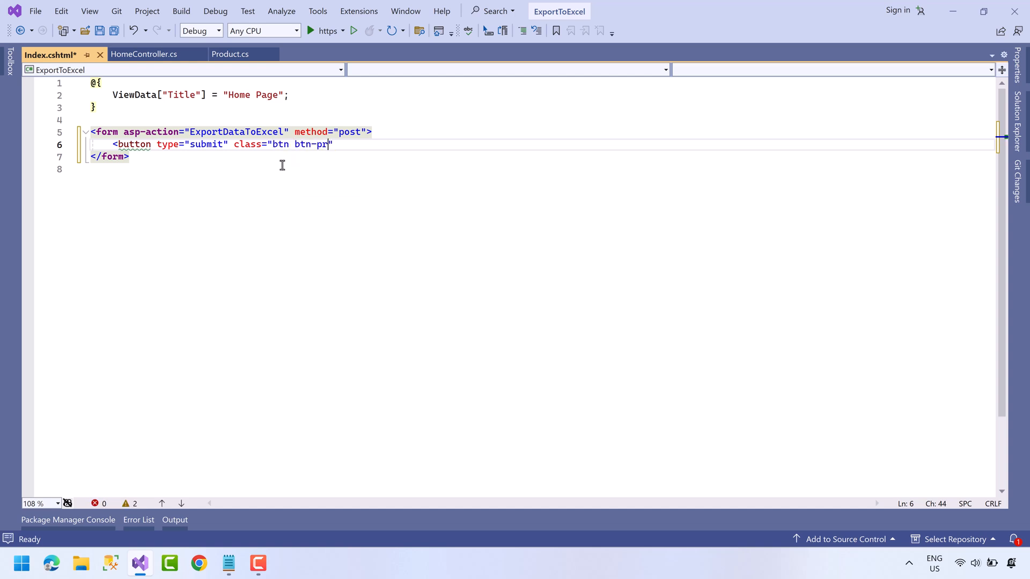
text(imary)
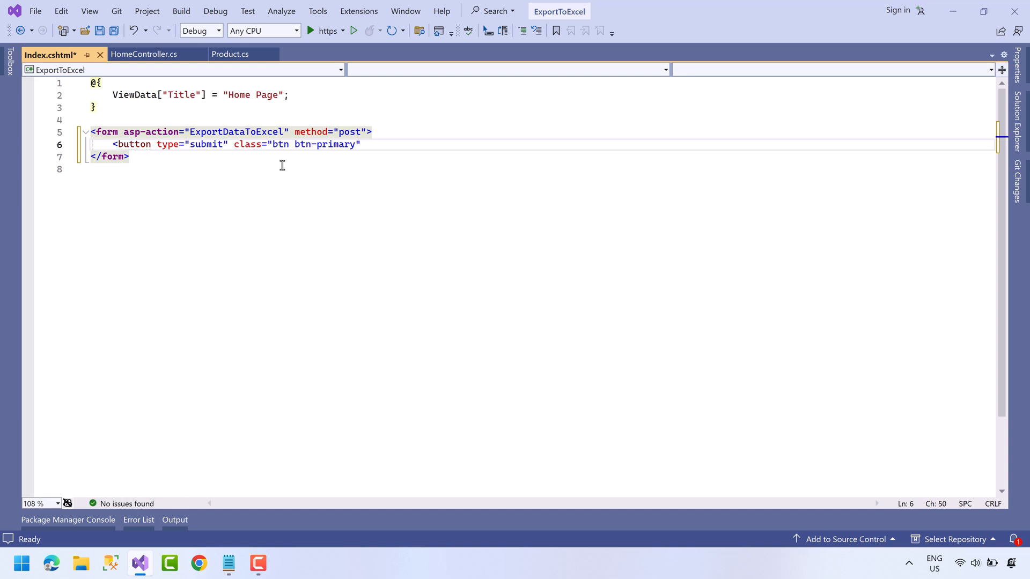
text(Generate Excel File</button>)
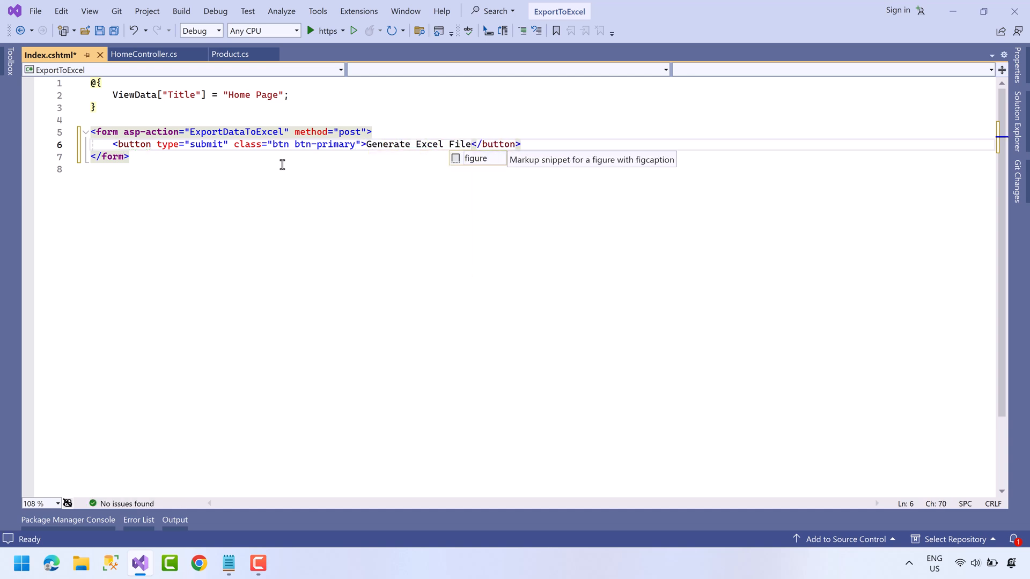
key(ctrl+s)
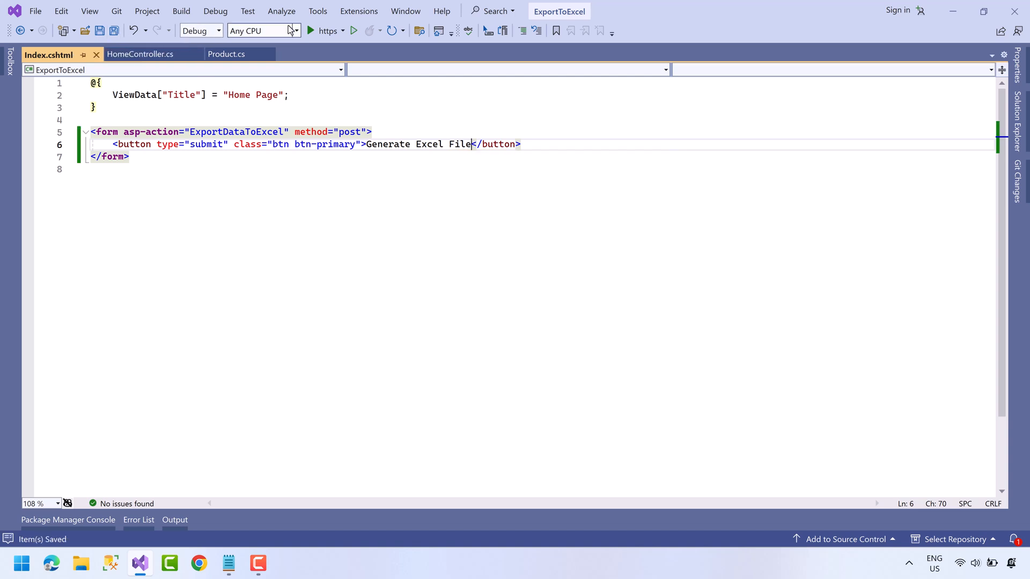
Step: Run the app over https, hit Generate Excel File, and highlight the resulting LicenseException message
click(354, 31)
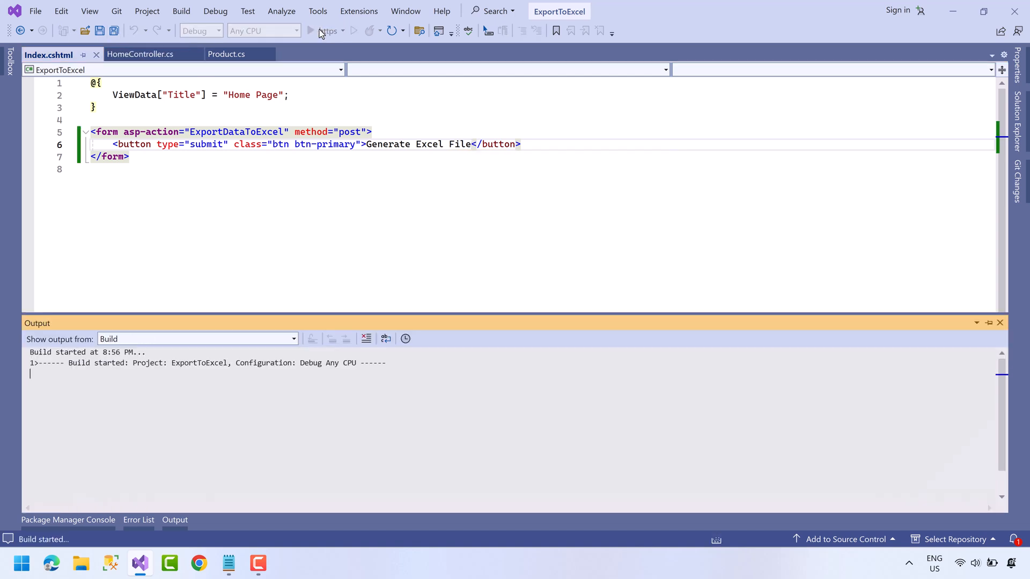
click(310, 31)
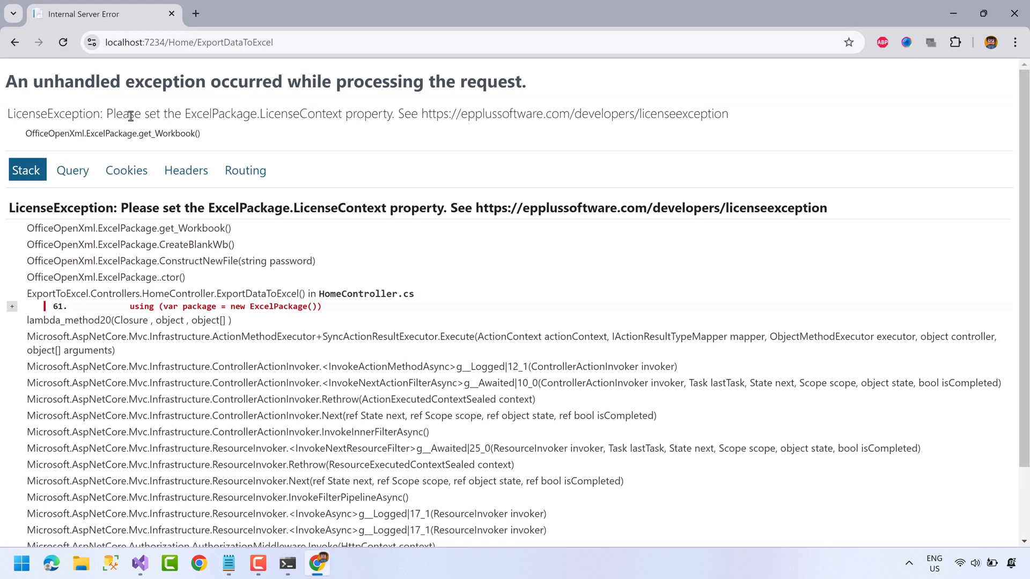
drag(107, 113, 393, 112)
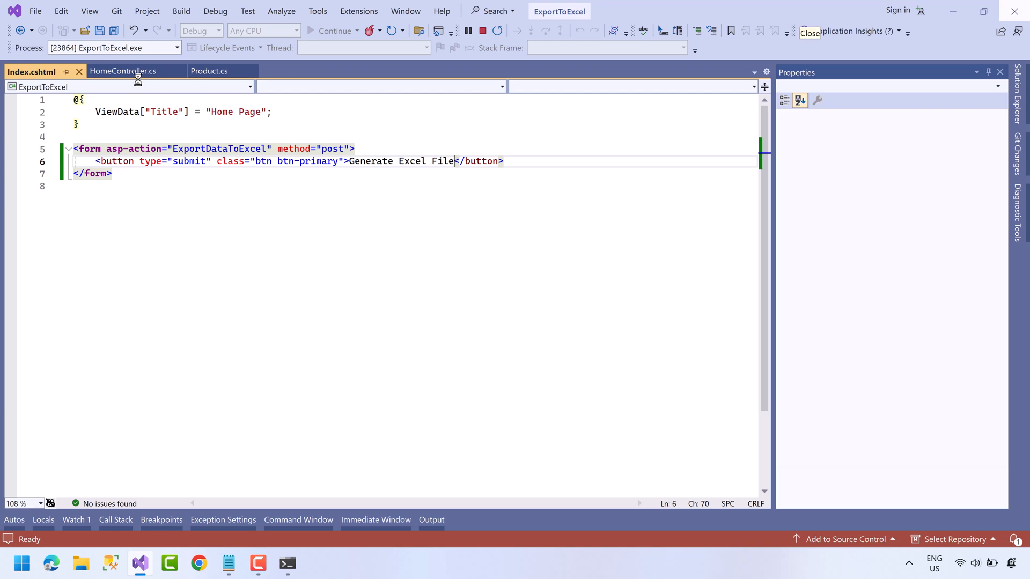
Step: Add ExcelPackage.LicenseContext = LicenseContext.NonCommercial above the ExcelPackage block in ExportDataToExcel
click(123, 70)
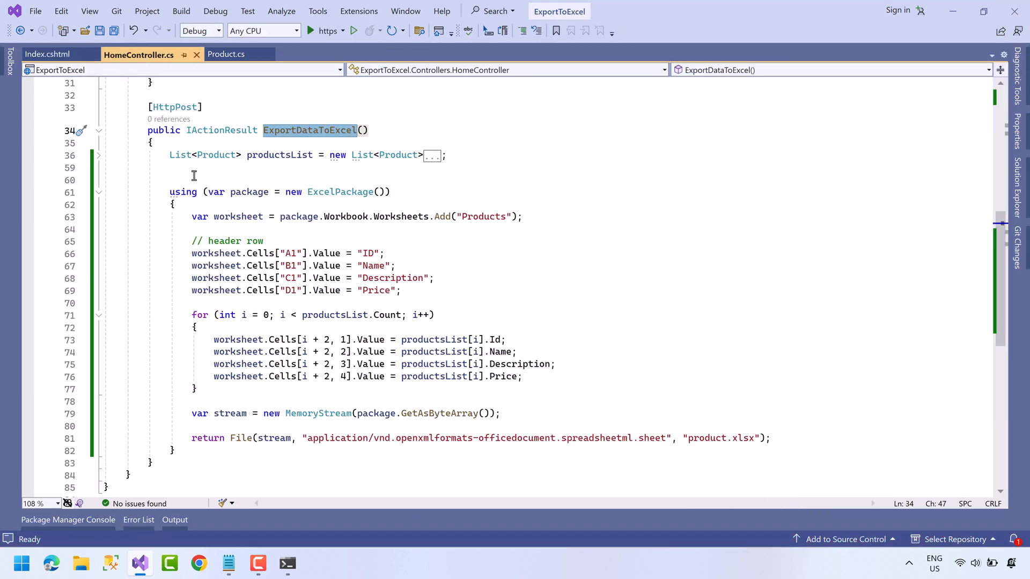
text(Excel)
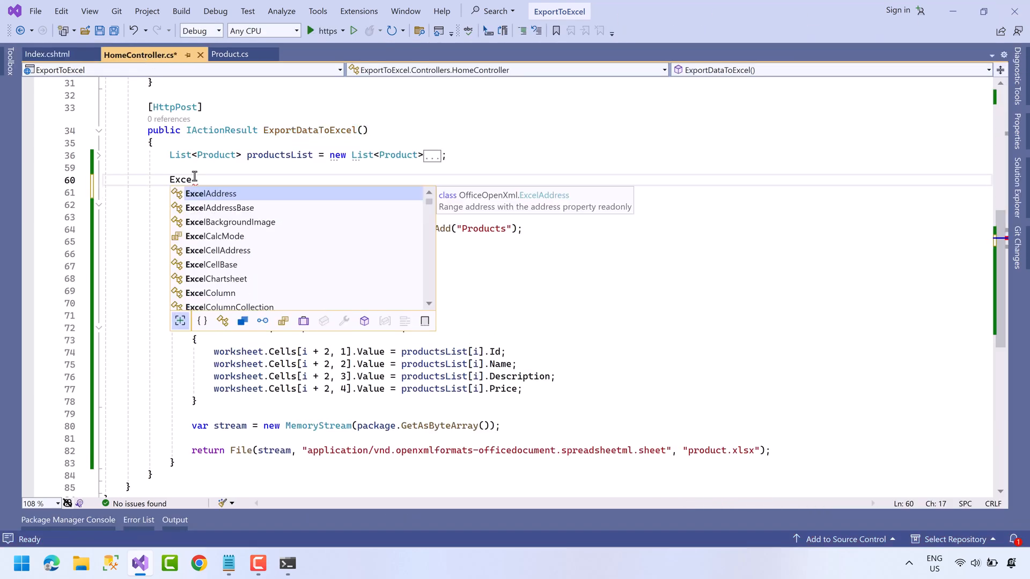
text(Package)
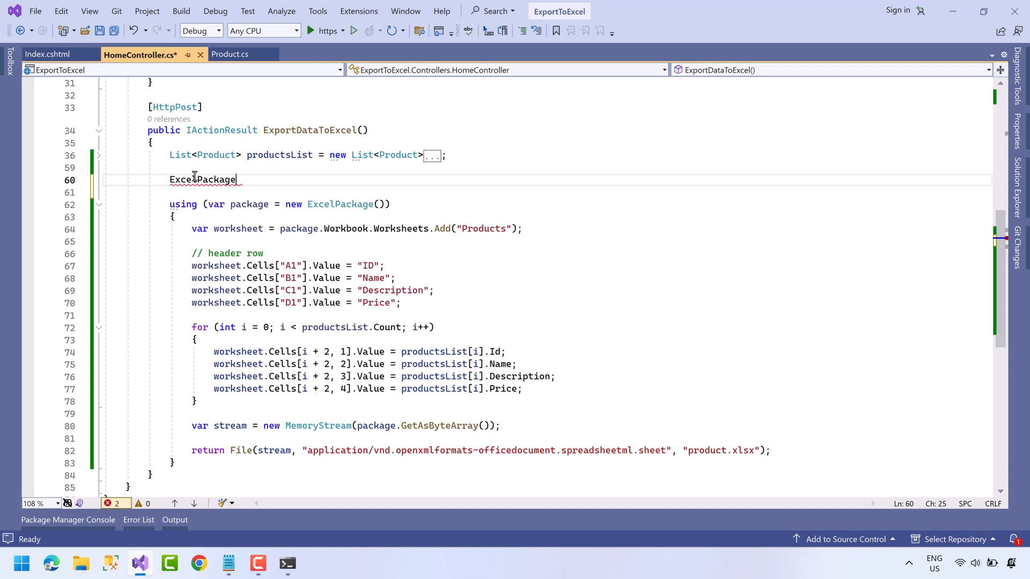
text(.LicenseContext =)
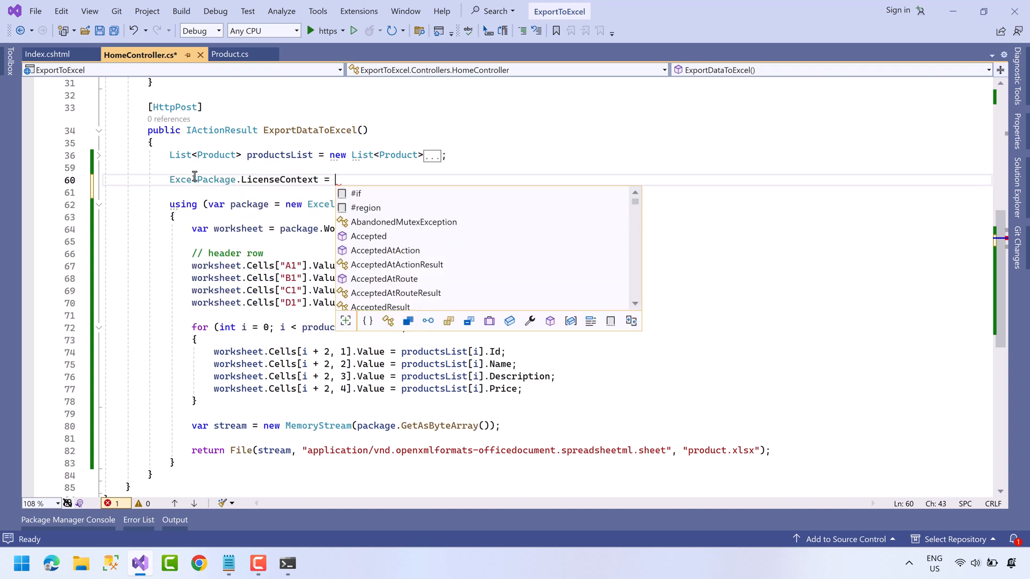
text(LicenseContext.NonCommercial;)
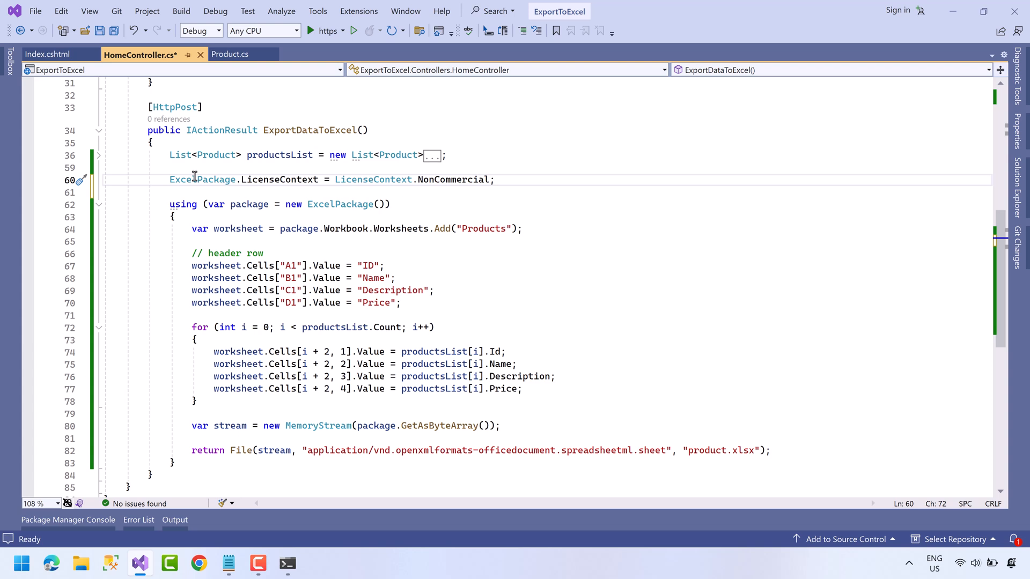
Step: Save HomeController.cs and run the app again to retry the export
click(495, 180)
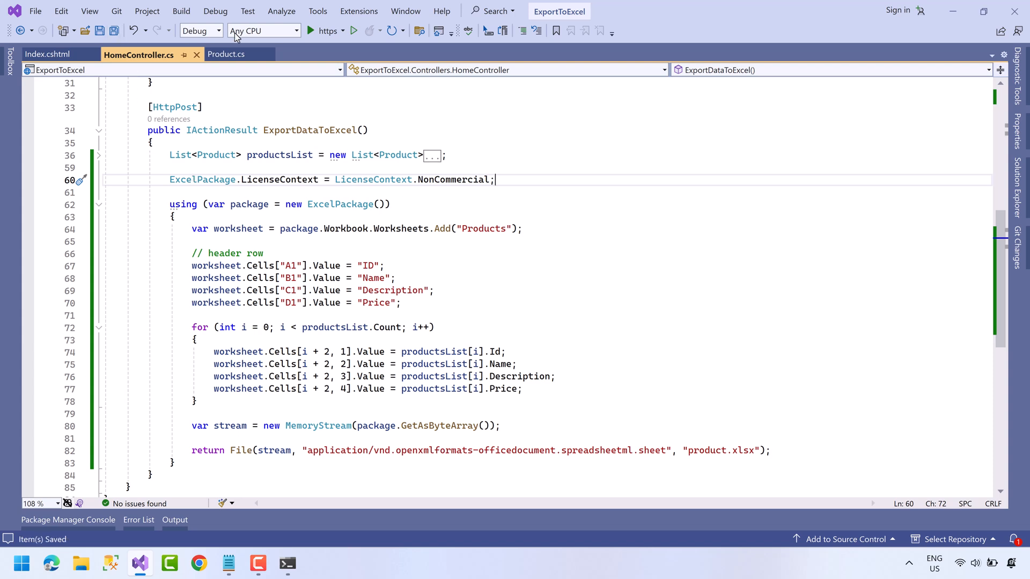
click(309, 30)
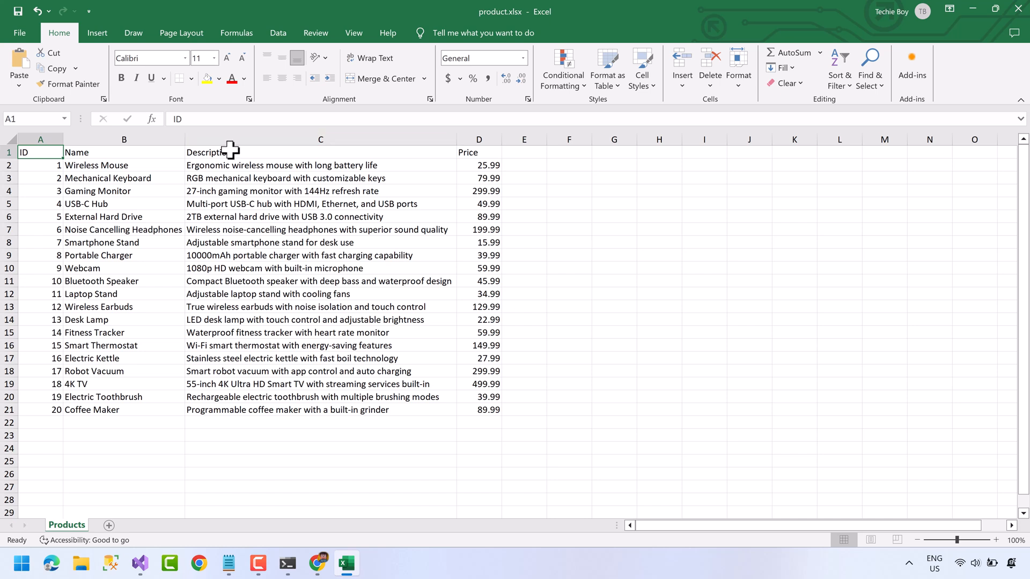
mouse_move(604, 367)
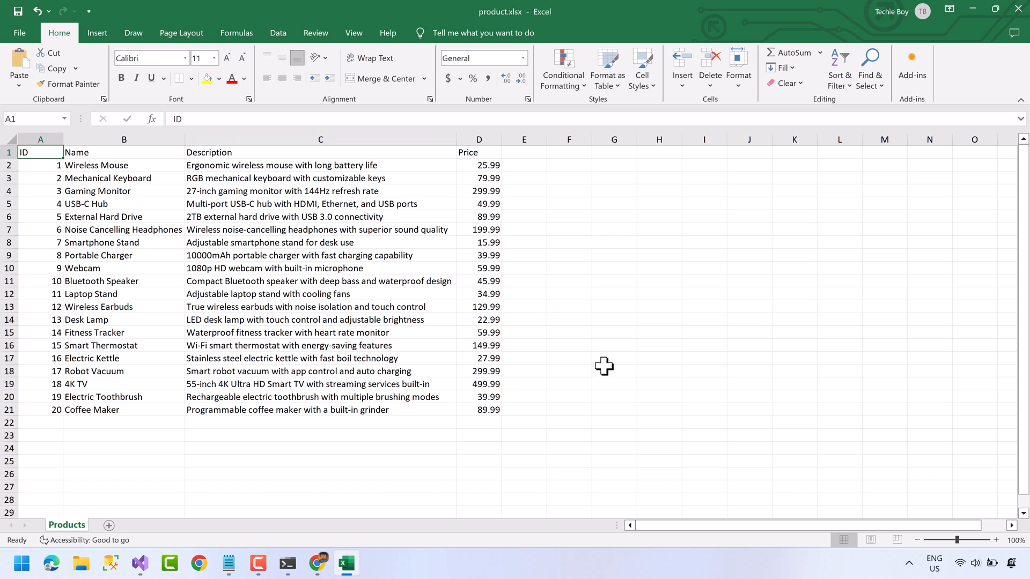
mouse_move(587, 393)
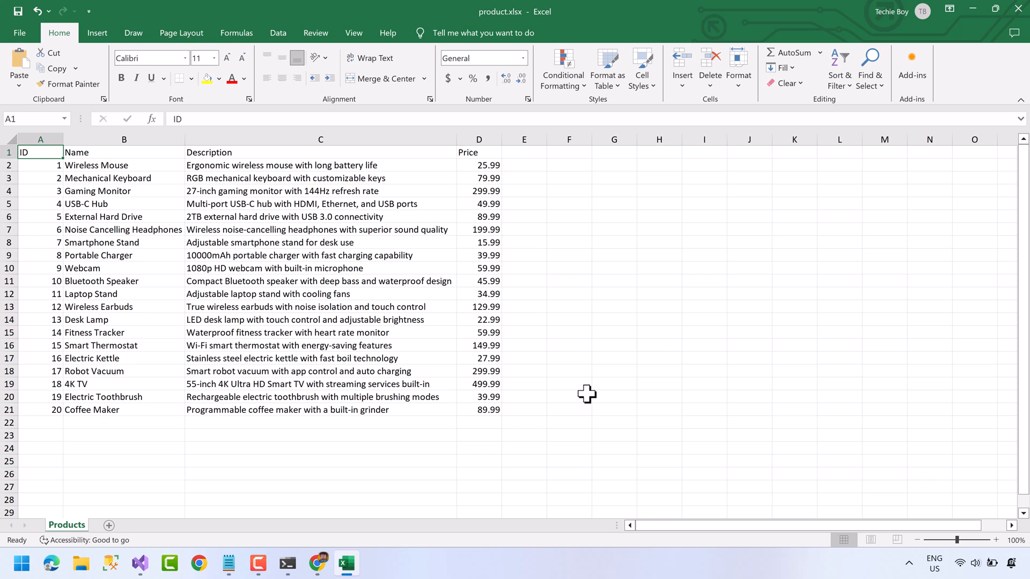